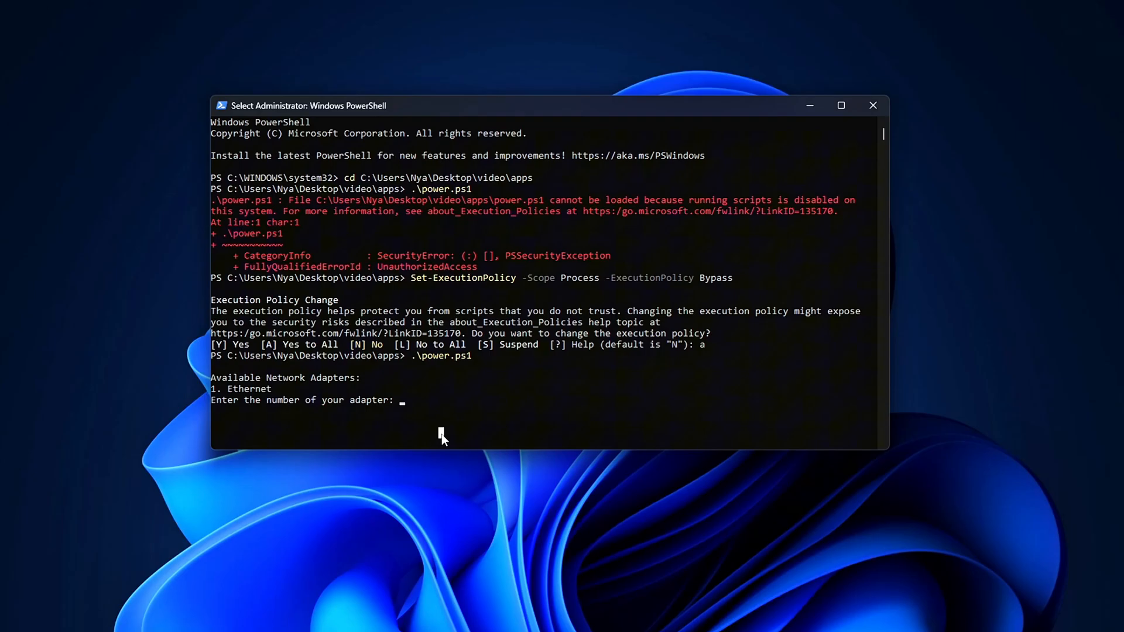
Step: Choose adapter 1 (Ethernet) at the power script's adapter prompt
{"action": "type", "text": "1"}
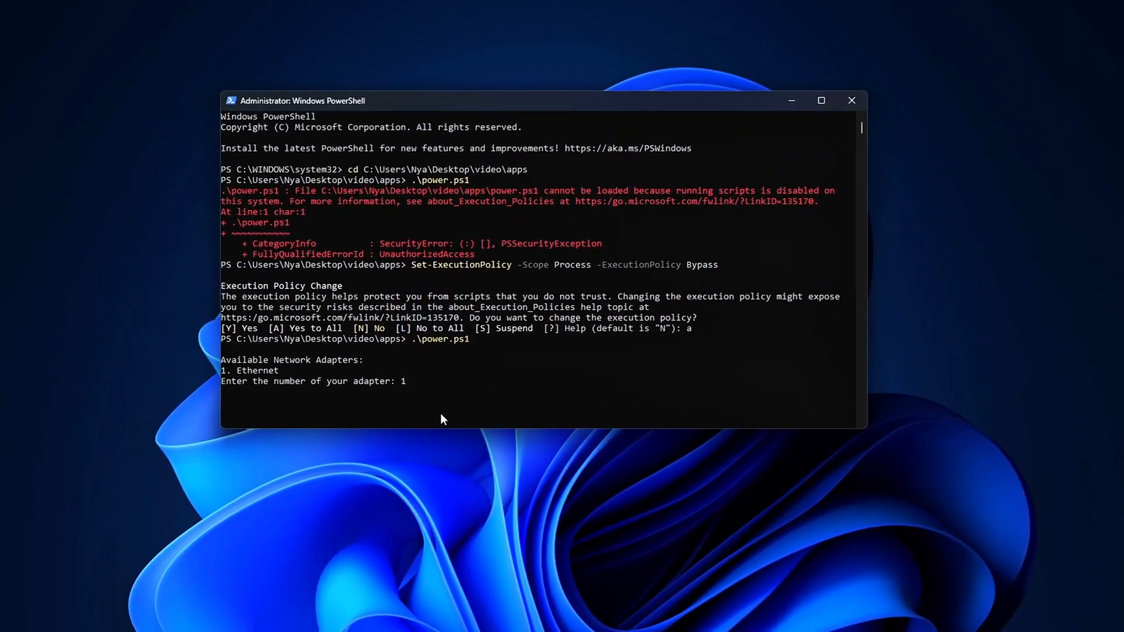
{"action": "key", "text": "Return"}
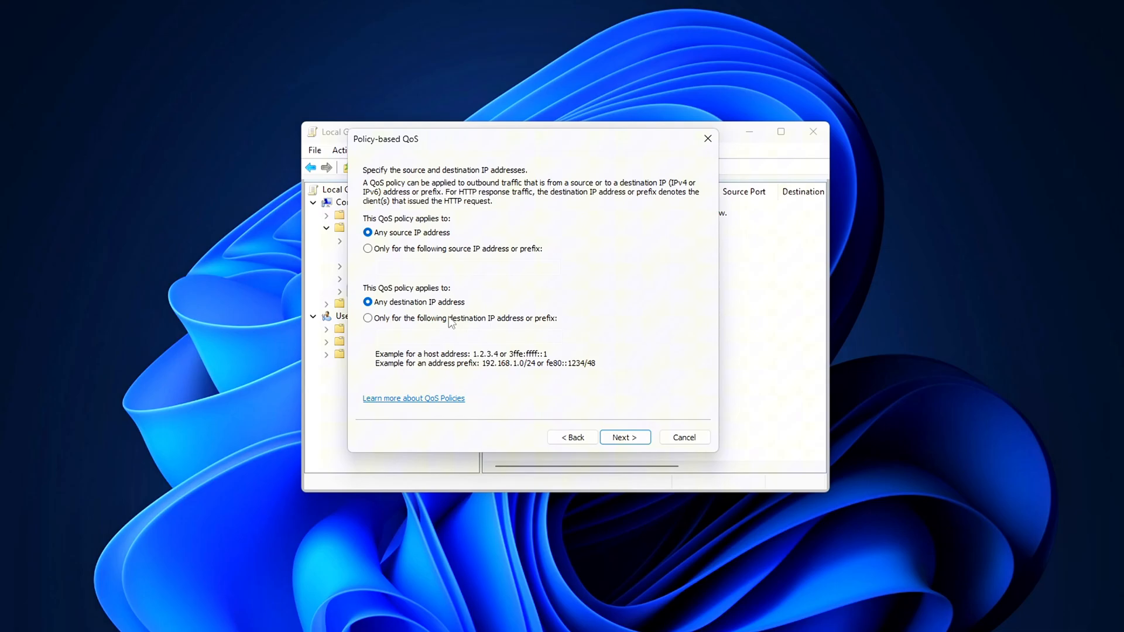
Step: Skip the IP address page, set the protocol to TCP and UDP, and finish the policy
{"action": "left_click", "coordinate": [623, 437]}
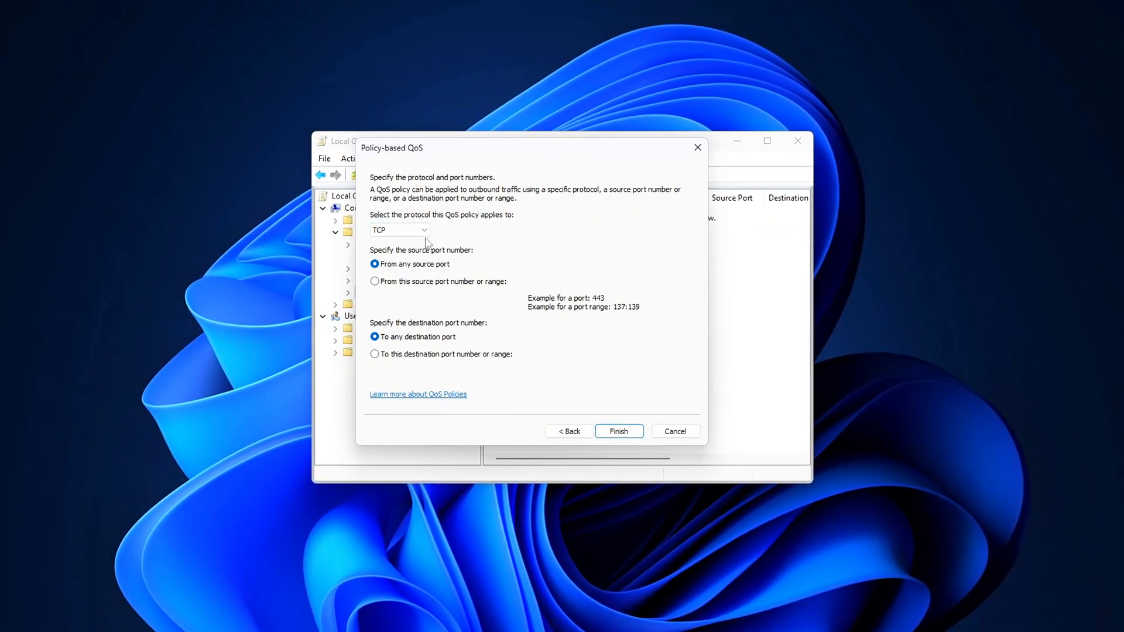
{"action": "left_click", "coordinate": [400, 229]}
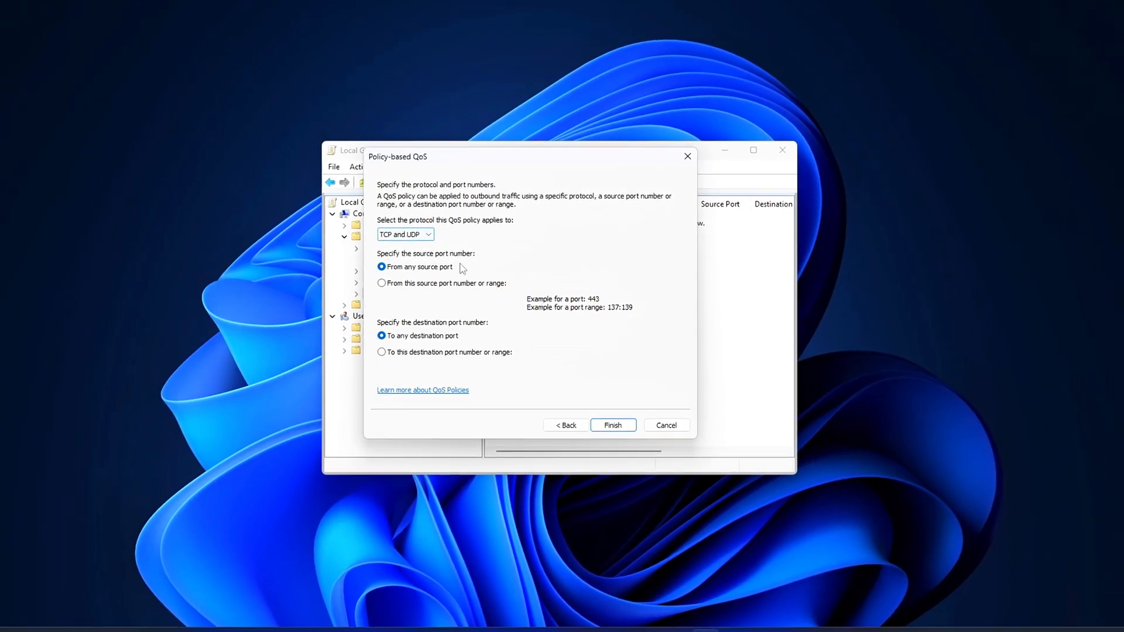
{"action": "left_click", "coordinate": [613, 425]}
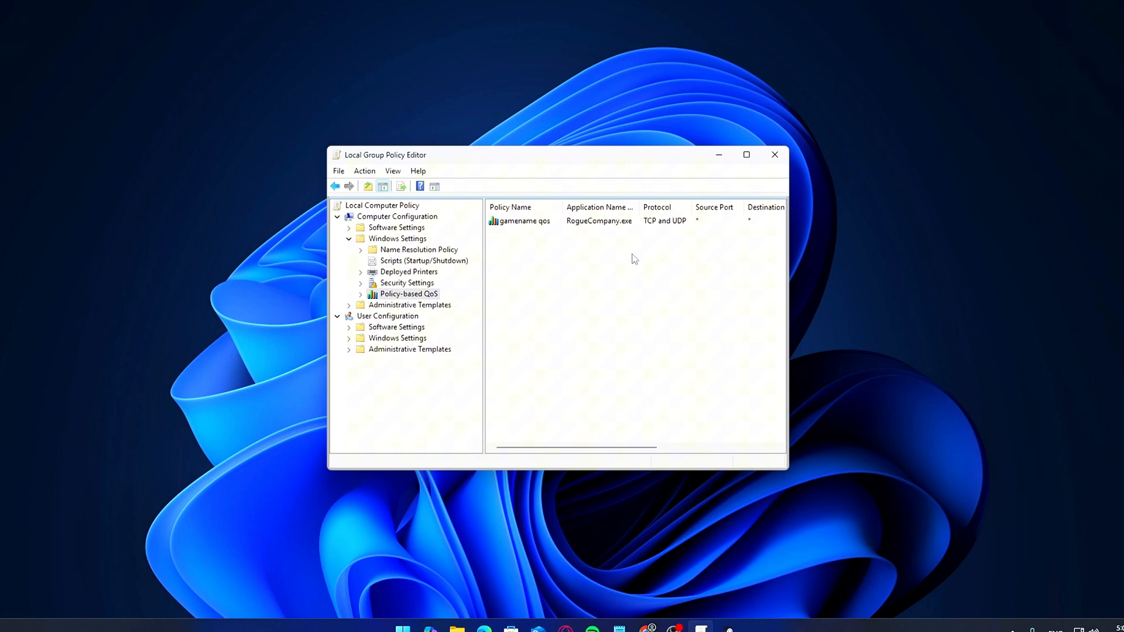
{"action": "left_click", "coordinate": [523, 223]}
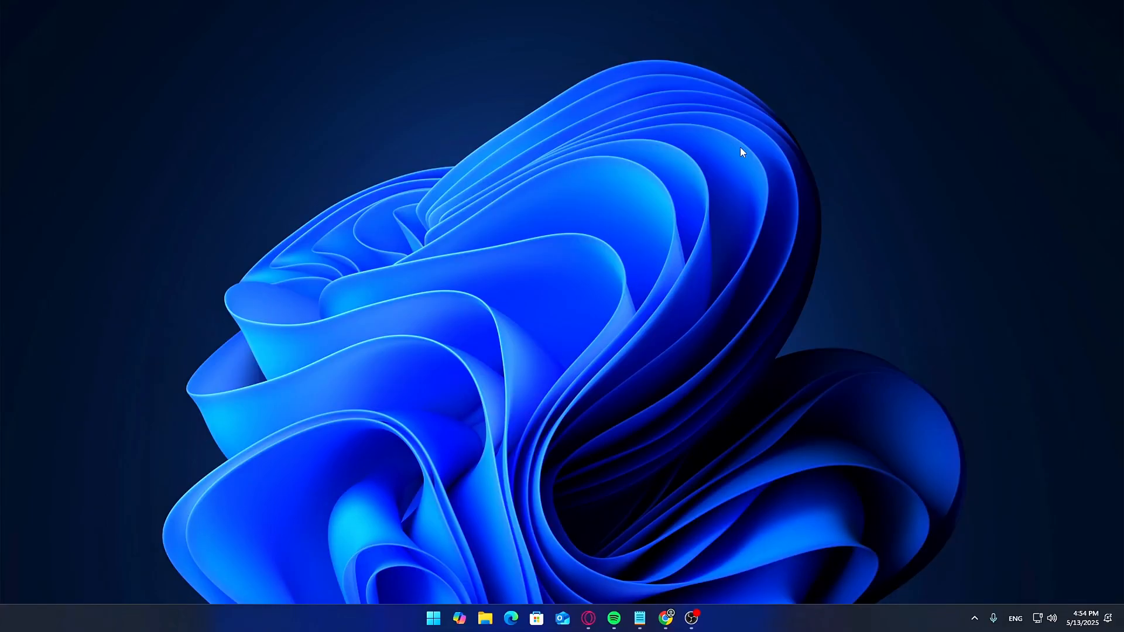
{"action": "mouse_move", "coordinate": [682, 115]}
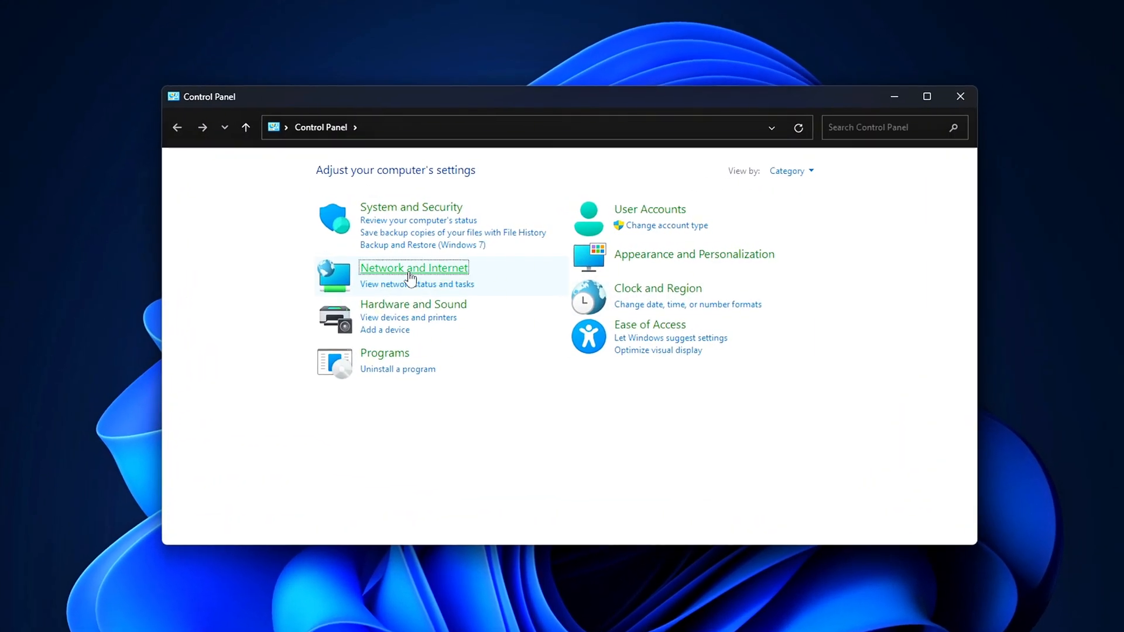
Step: Open the Ethernet connection's properties via Network and Sharing Center
{"action": "left_click", "coordinate": [413, 268]}
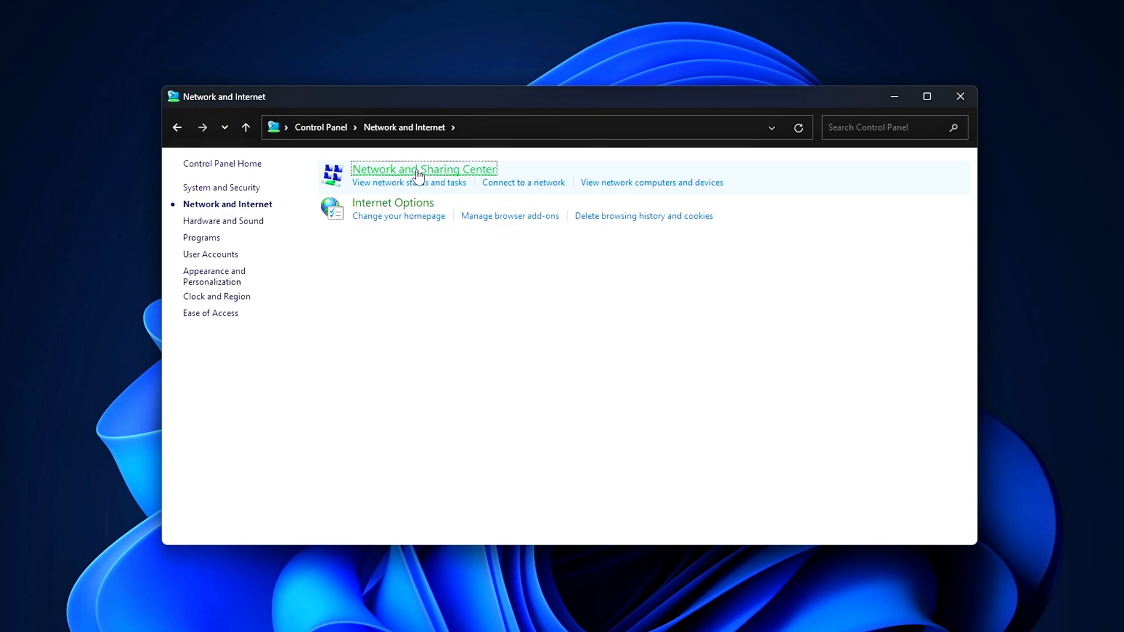
{"action": "left_click", "coordinate": [423, 169]}
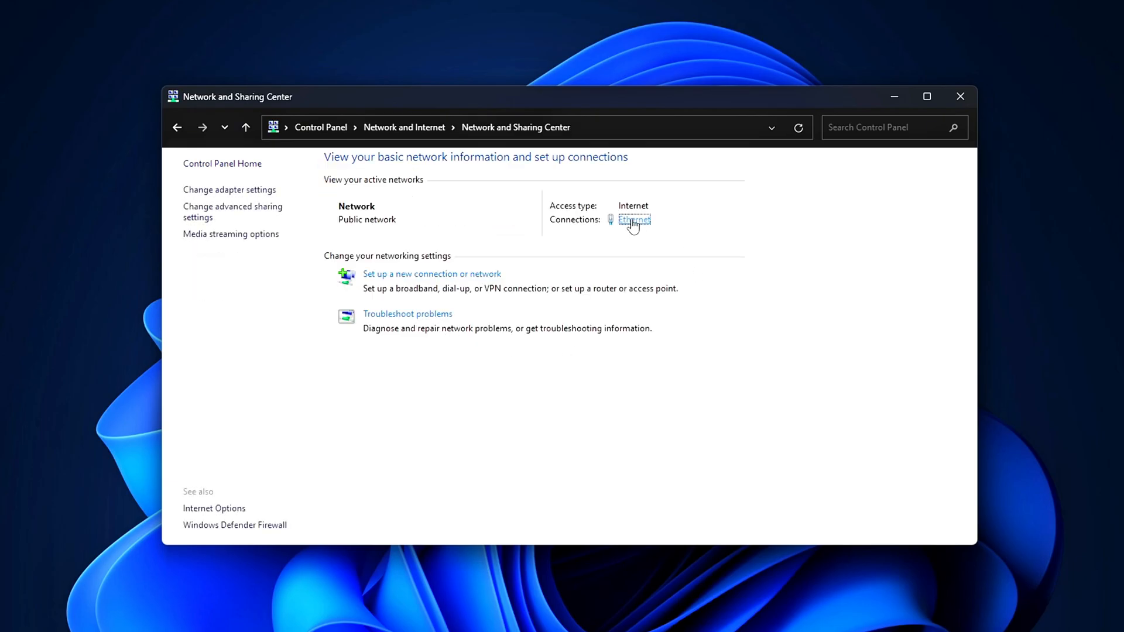
{"action": "left_click", "coordinate": [633, 220]}
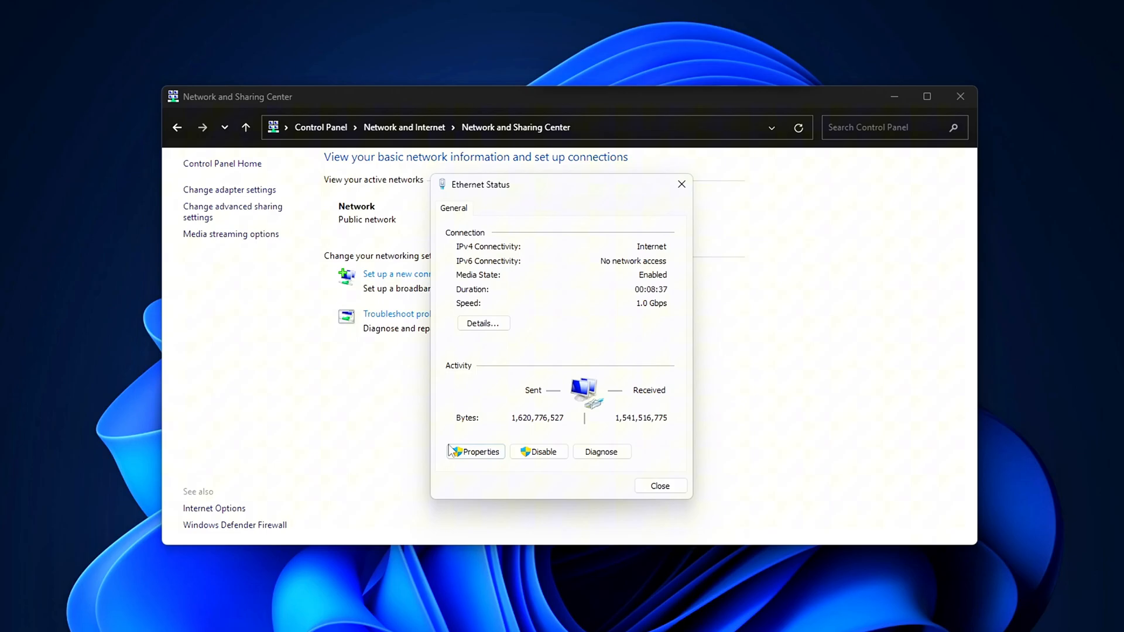
{"action": "left_click", "coordinate": [475, 452]}
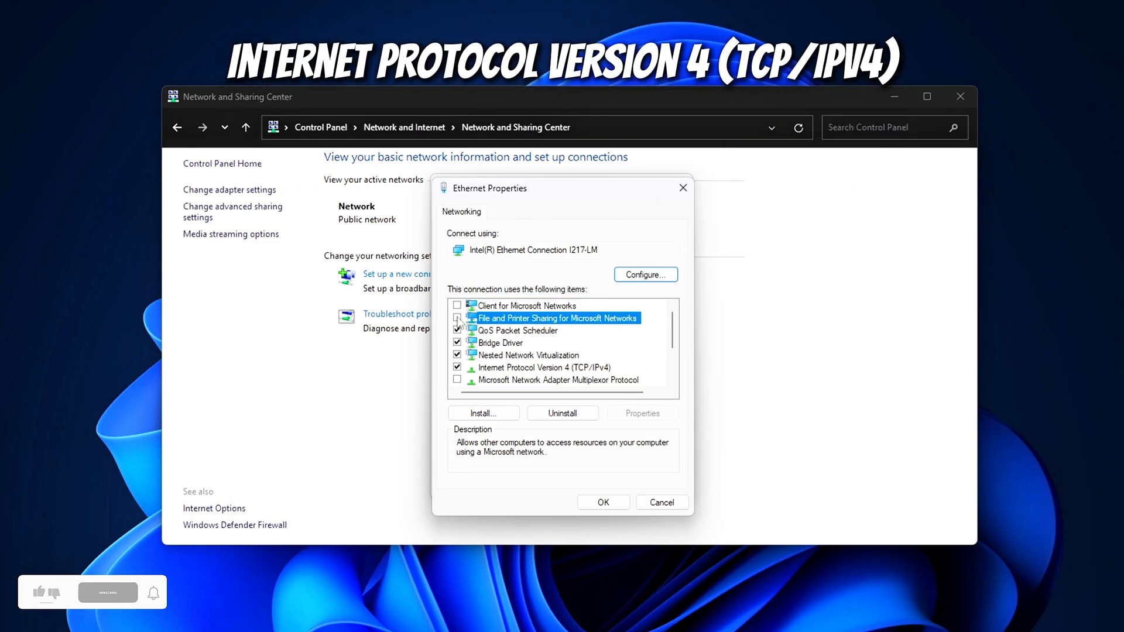
Step: Untick Nested Network Virtualization and a topology discovery item in the Ethernet item list
{"action": "left_click", "coordinate": [527, 355]}
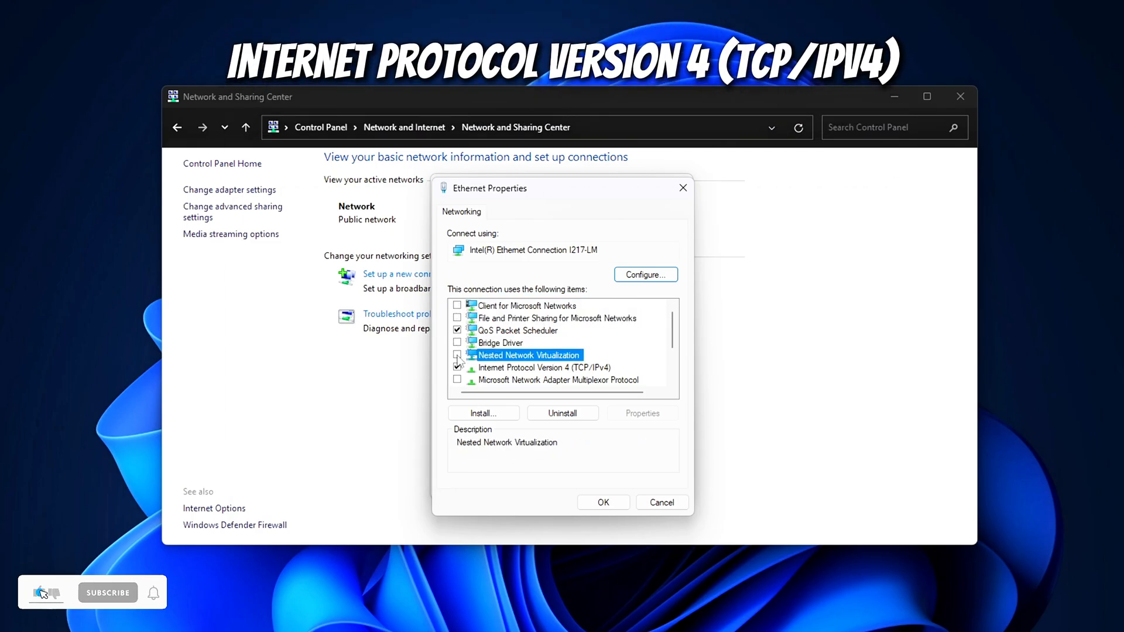
{"action": "scroll", "scroll_direction": "down", "scroll_amount": 3}
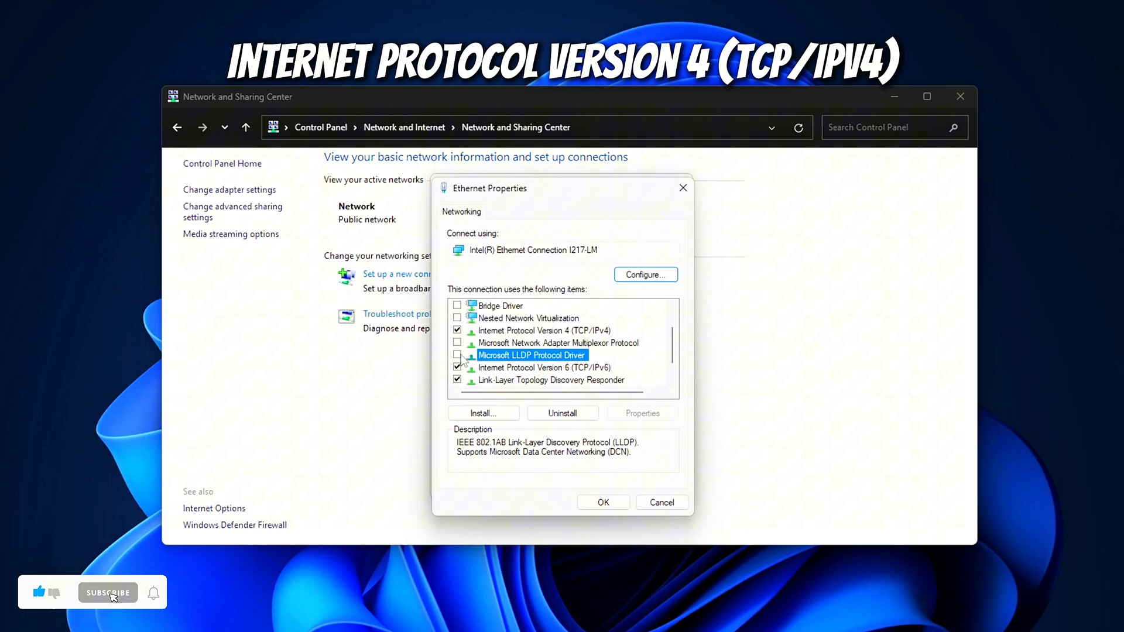
{"action": "scroll", "scroll_direction": "down", "scroll_amount": 3}
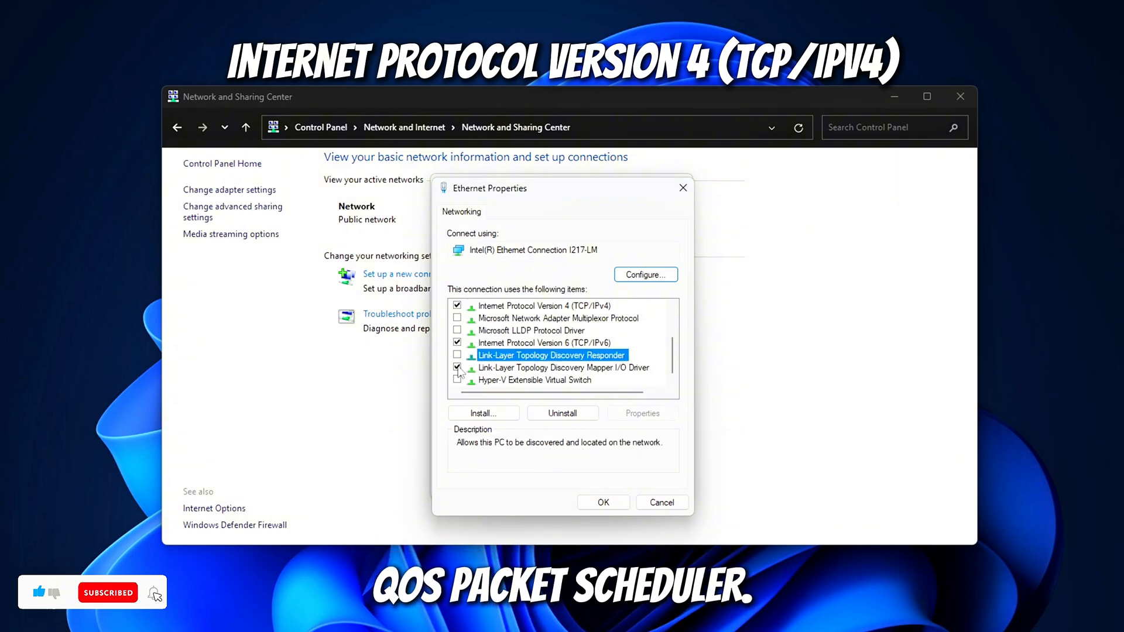
{"action": "left_click", "coordinate": [563, 367]}
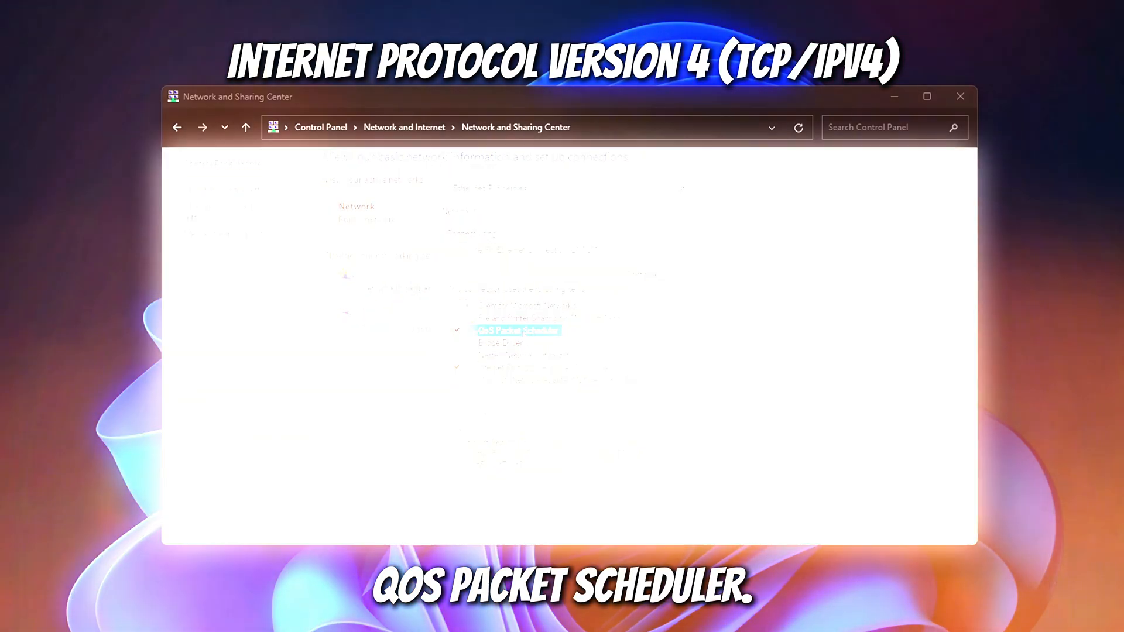
Step: Launch gpedit.msc and bring up the Policy-based QoS menu under Windows Settings
{"action": "left_click", "coordinate": [960, 96]}
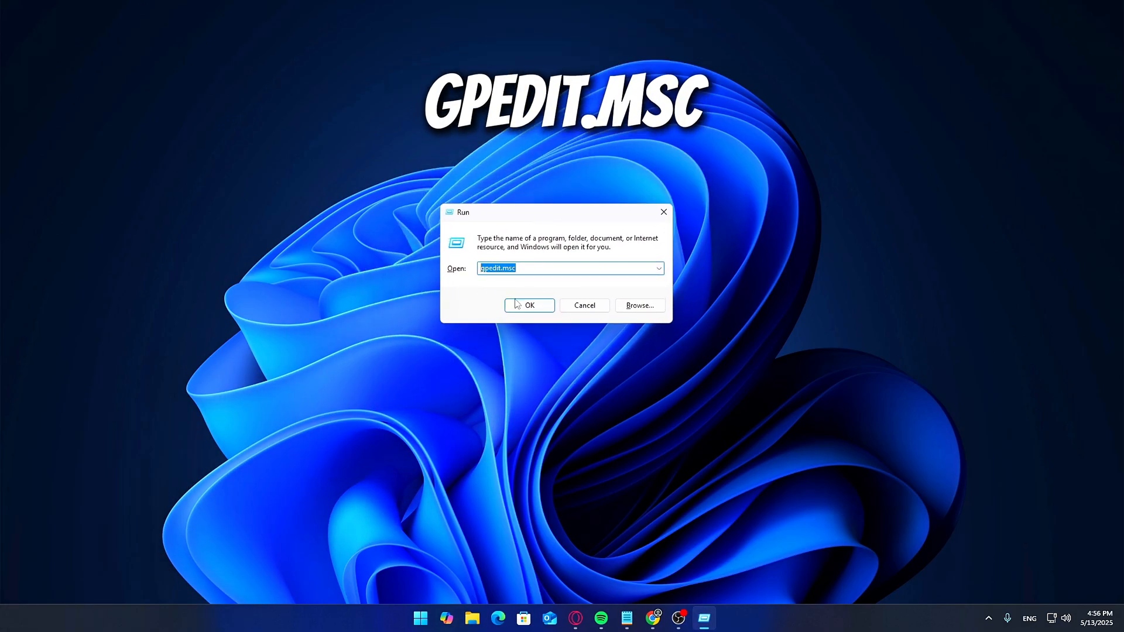
{"action": "left_click", "coordinate": [529, 305]}
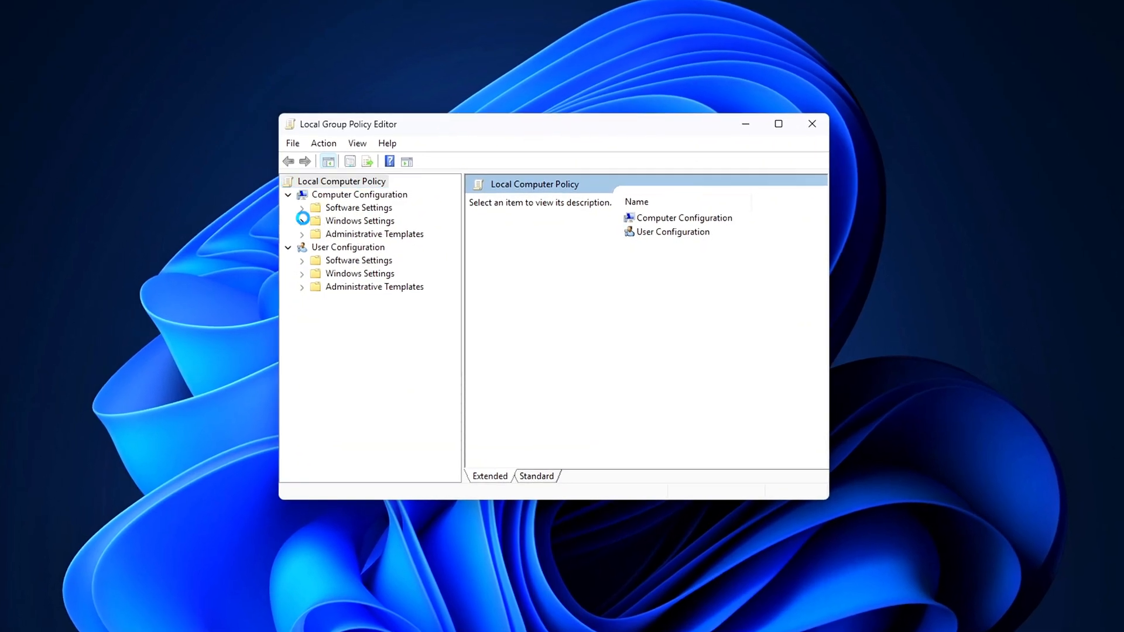
{"action": "left_click", "coordinate": [301, 221]}
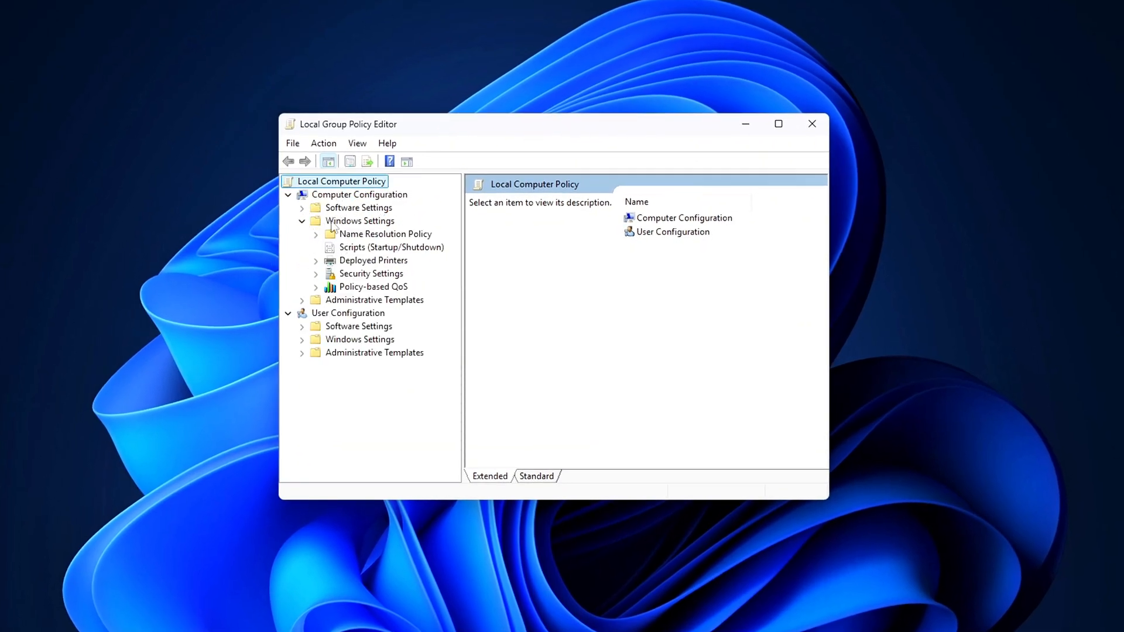
{"action": "left_click", "coordinate": [373, 287]}
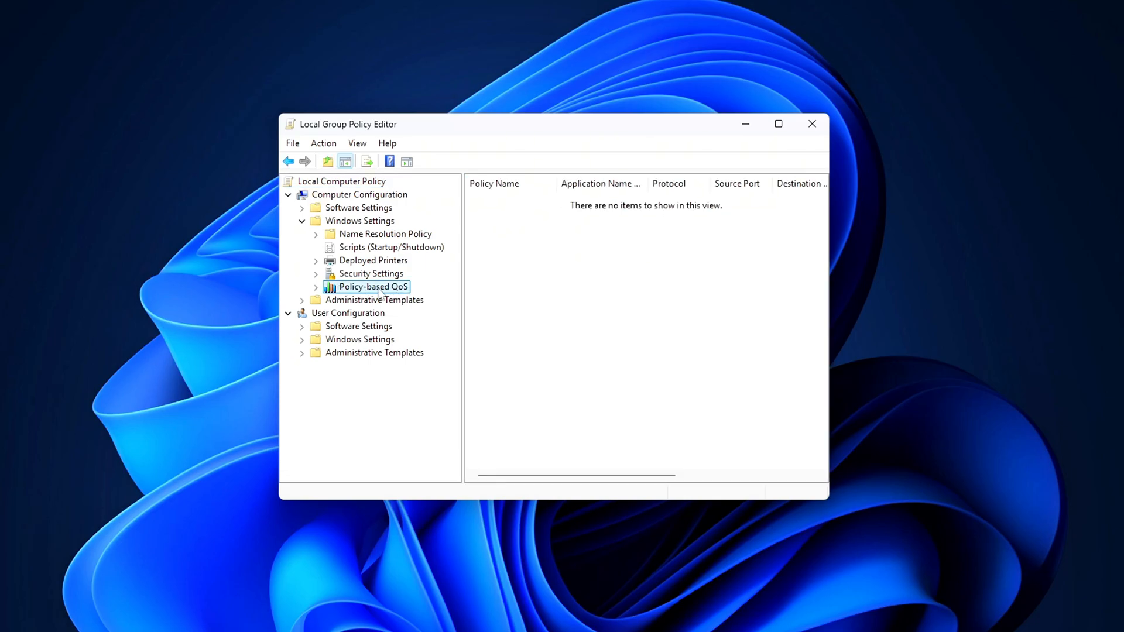
{"action": "right_click", "coordinate": [373, 287]}
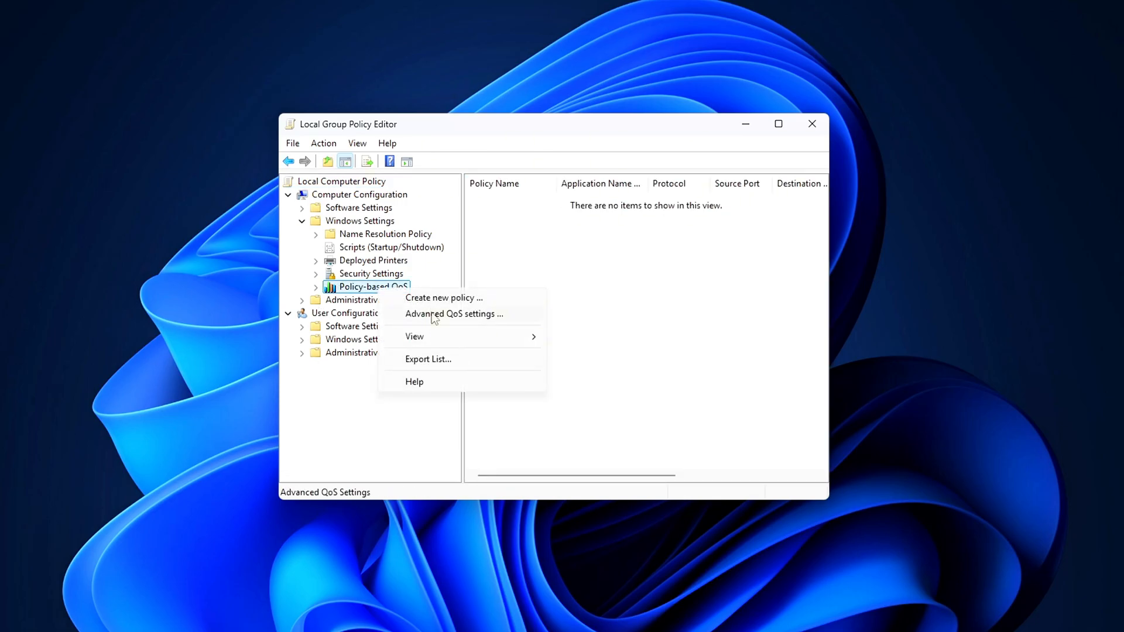
Step: Enable Control DSCP marking set to Ignored in Advanced QoS Settings and save
{"action": "left_click", "coordinate": [452, 314]}
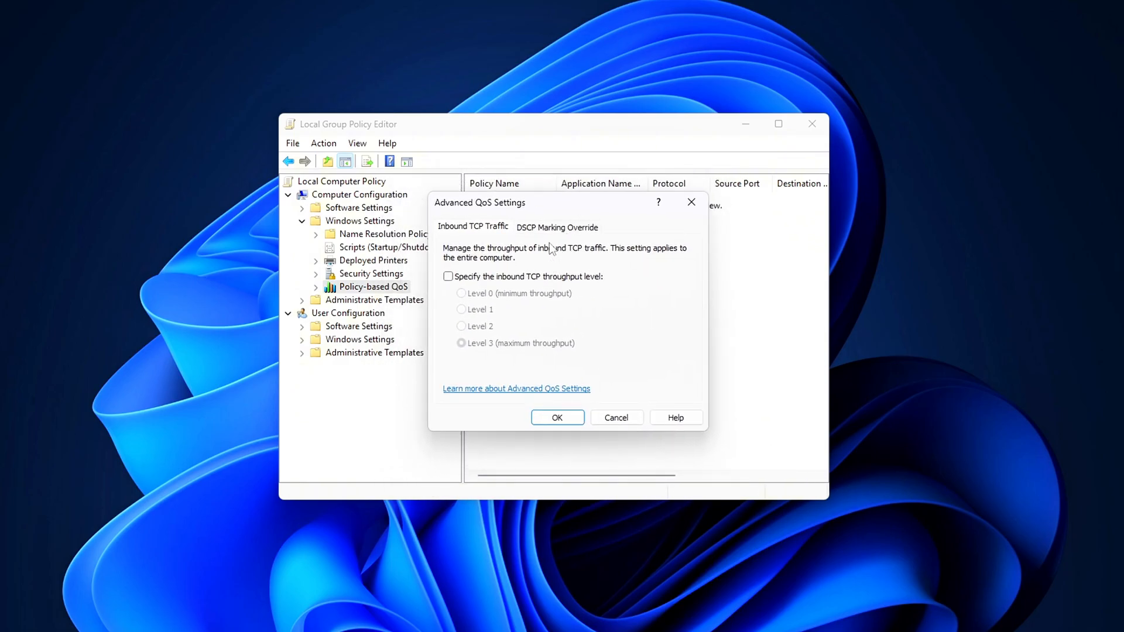
{"action": "left_click", "coordinate": [556, 227]}
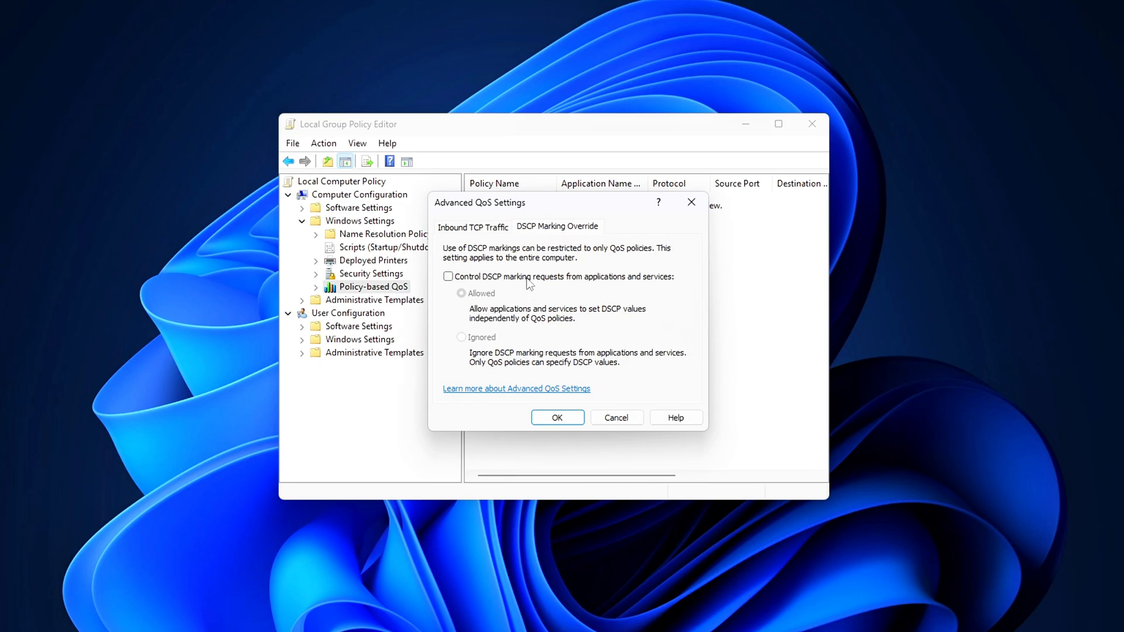
{"action": "left_click", "coordinate": [447, 277]}
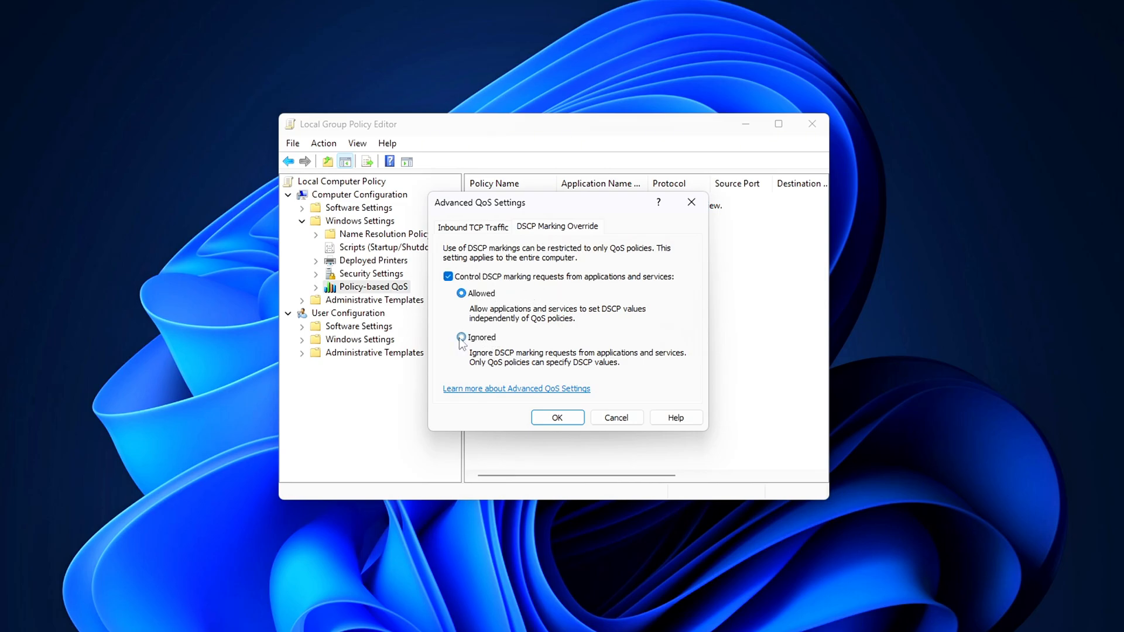
{"action": "left_click", "coordinate": [461, 337]}
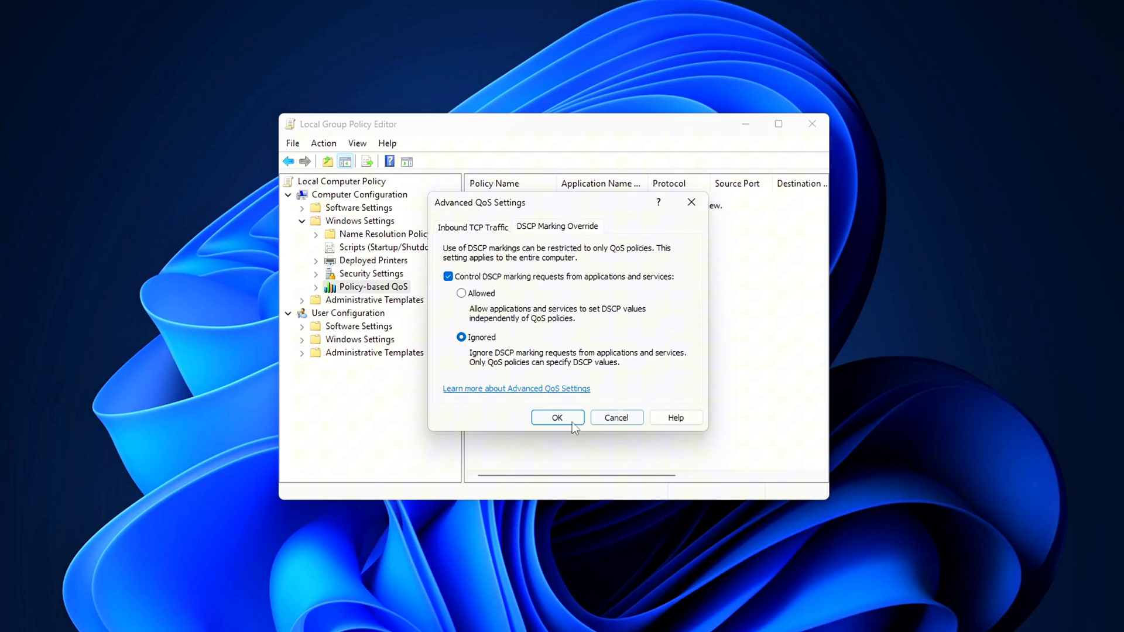
{"action": "left_click", "coordinate": [557, 418]}
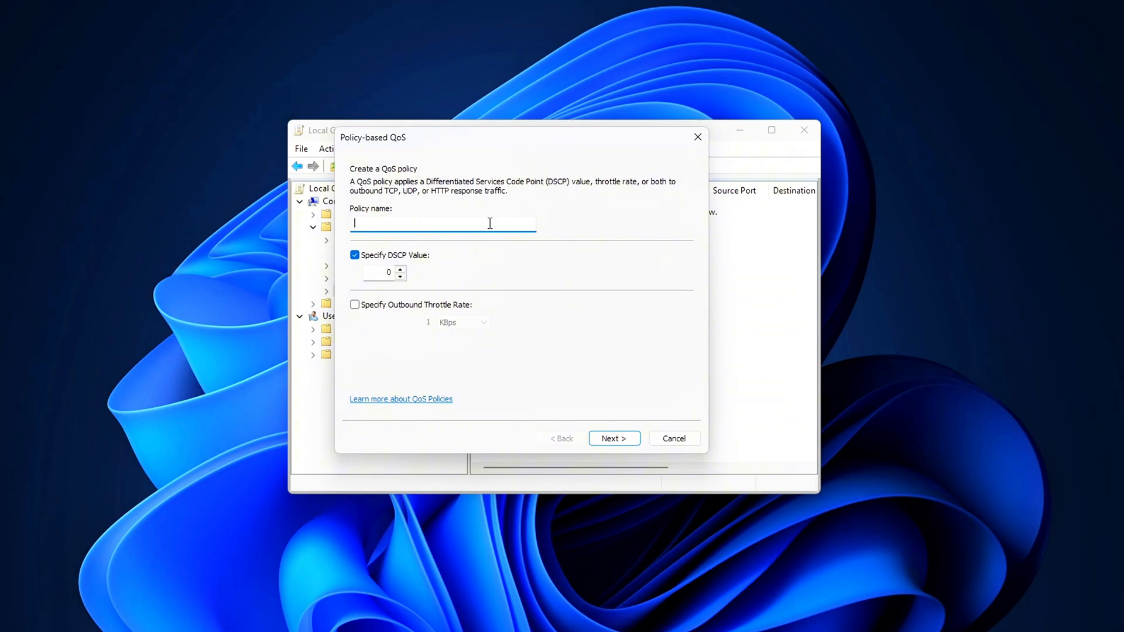
Step: Name the new QoS policy 'gamename qos' with DSCP value 46
{"action": "type", "text": "gamename"}
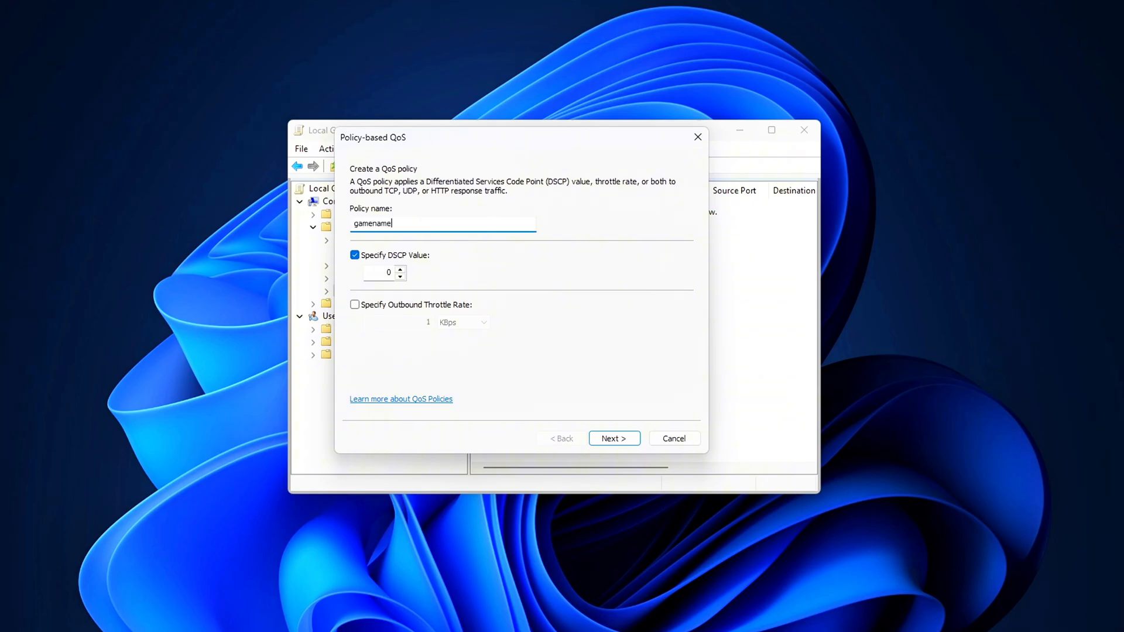
{"action": "type", "text": "qos"}
{"action": "left_click", "coordinate": [384, 272]}
{"action": "type", "text": "46"}
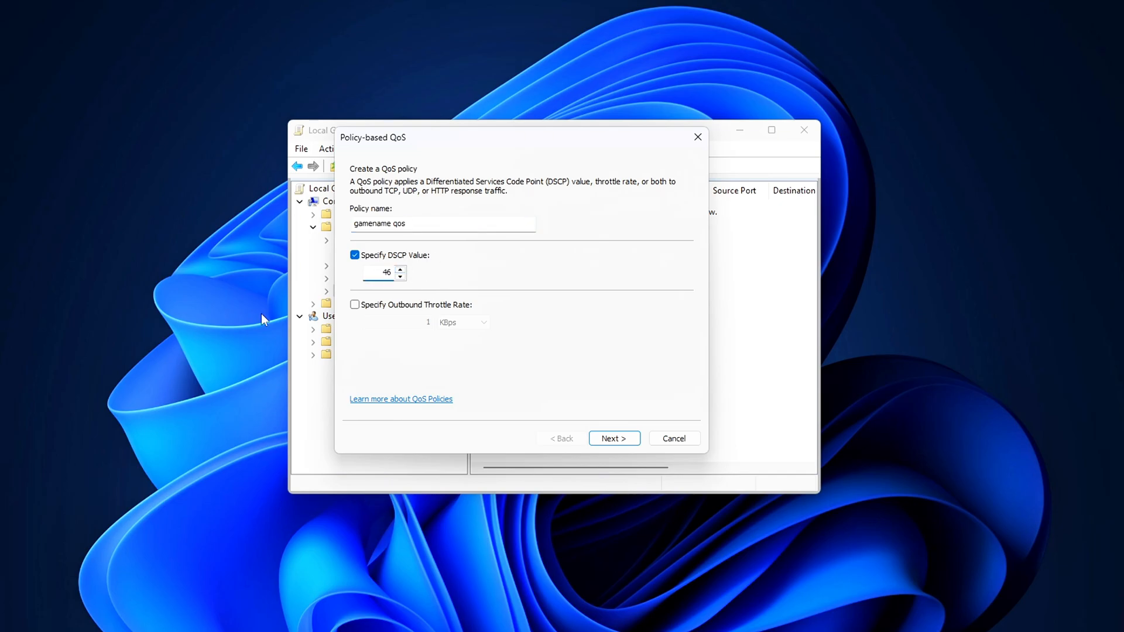
{"action": "left_click", "coordinate": [613, 438]}
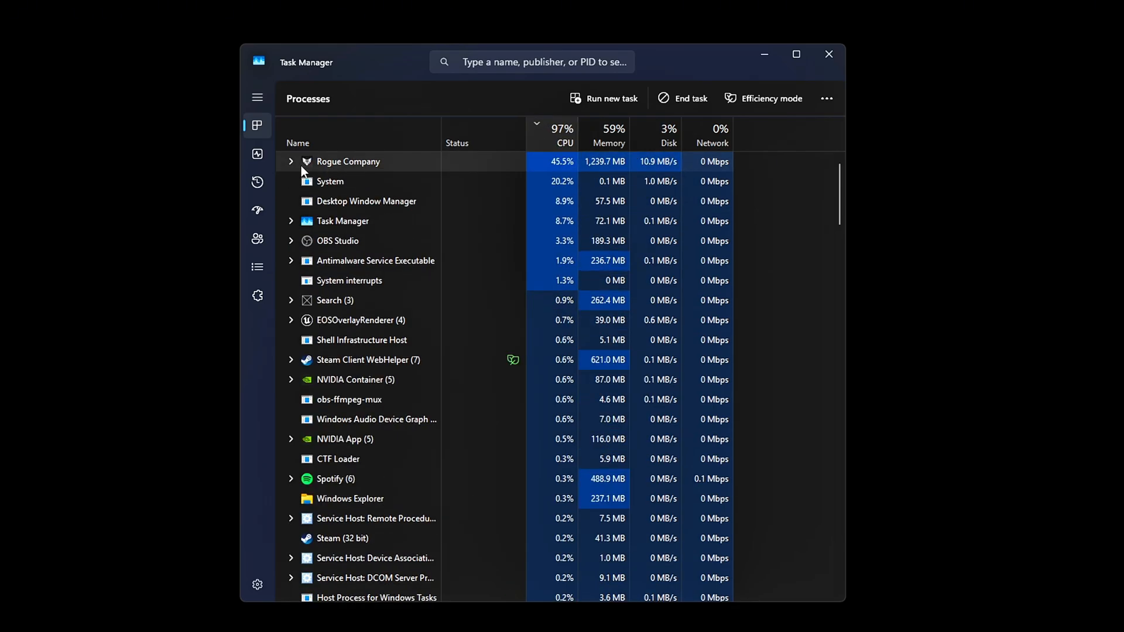
Step: Open Rogue Company's file location from Task Manager and grab the RogueCompany file name
{"action": "right_click", "coordinate": [348, 161]}
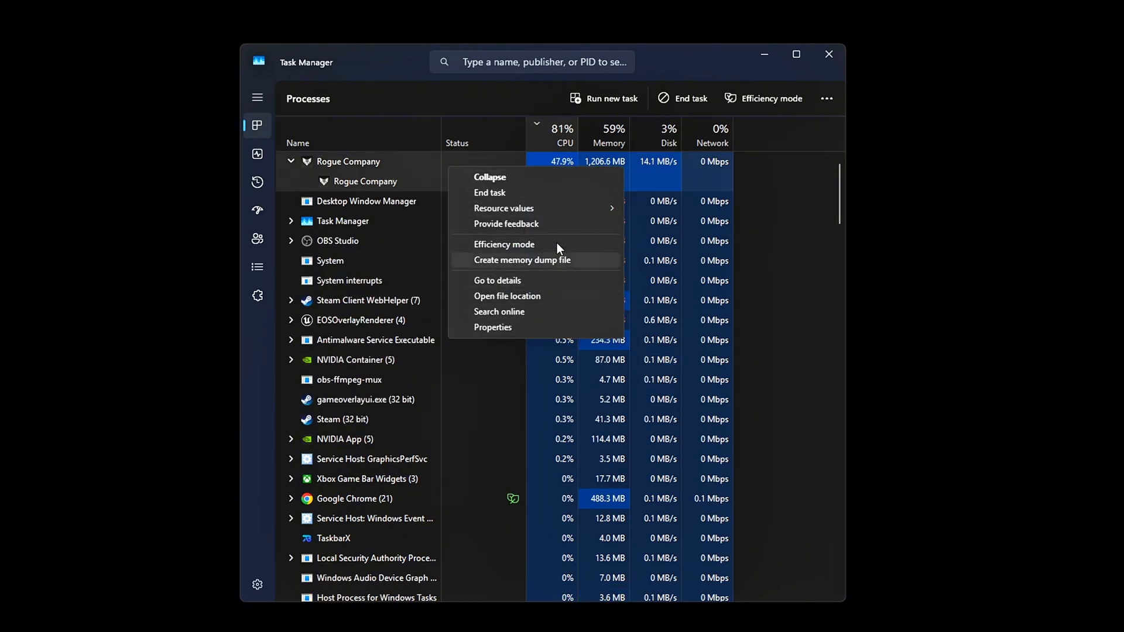
{"action": "left_click", "coordinate": [506, 297]}
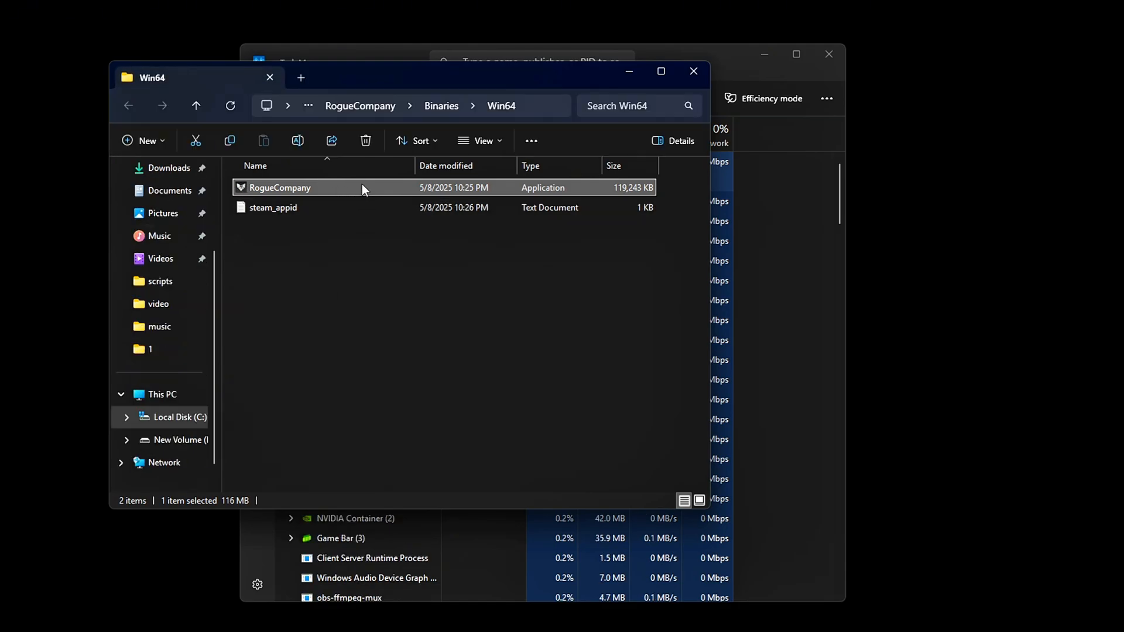
{"action": "right_click", "coordinate": [281, 187]}
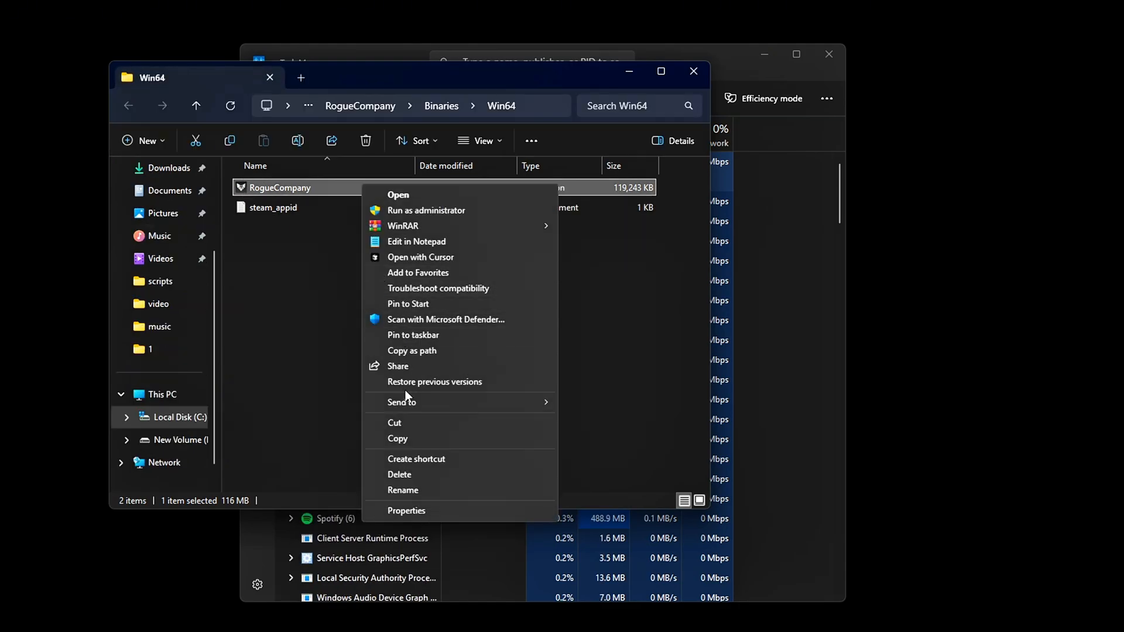
{"action": "left_click", "coordinate": [403, 489]}
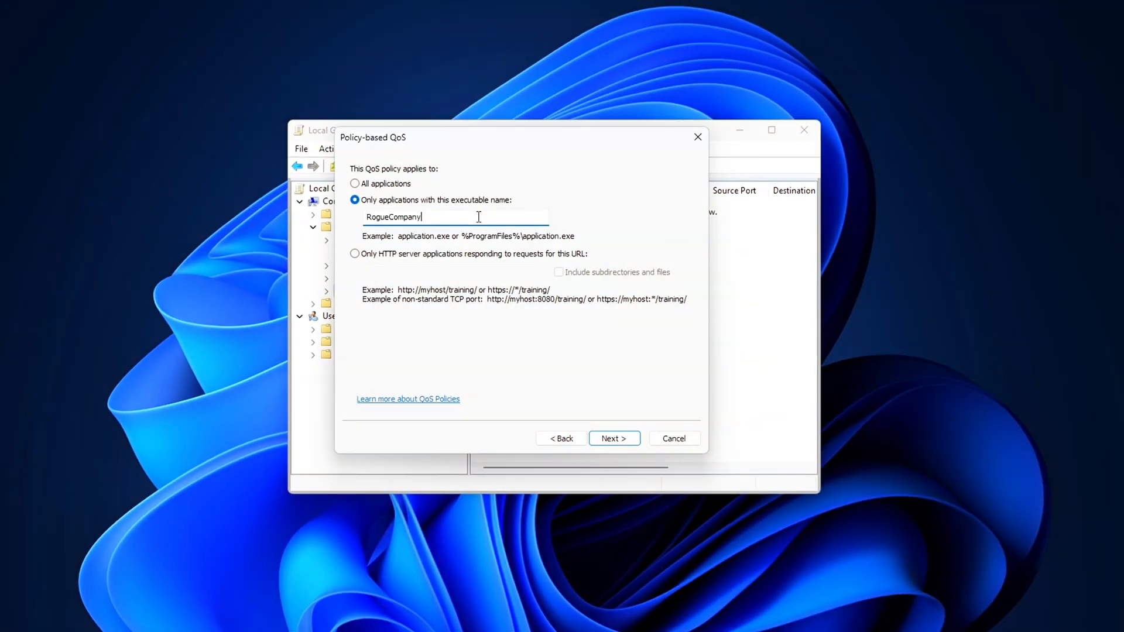
Step: Target RogueCompany.exe, set the protocol to TCP and UDP, and finish the policy
{"action": "type", "text": ".exe"}
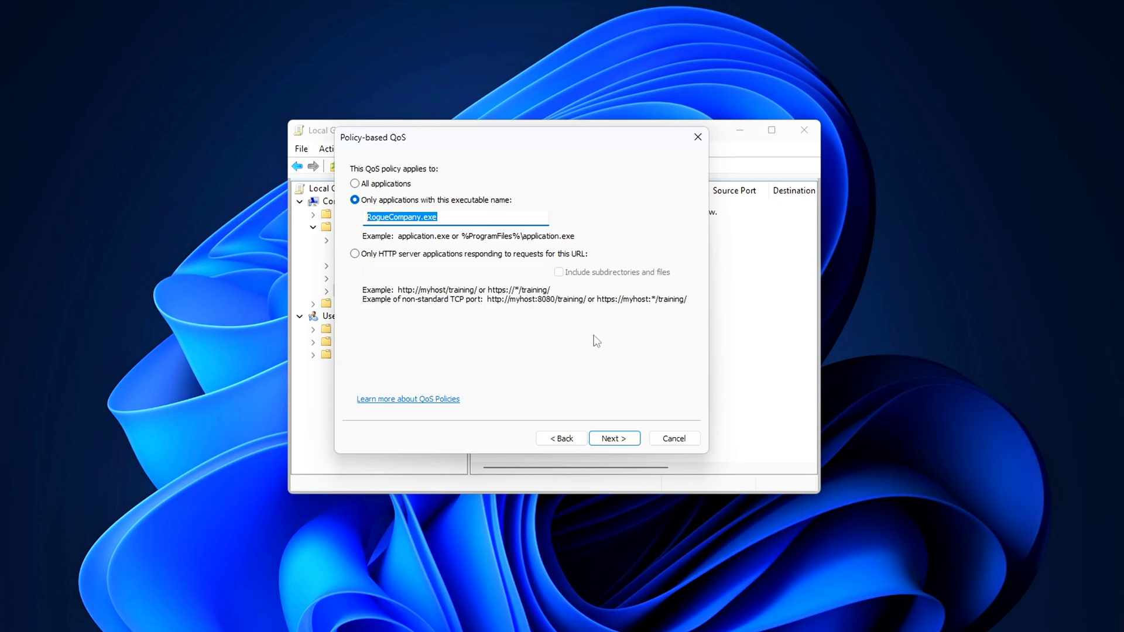
{"action": "left_click", "coordinate": [610, 438]}
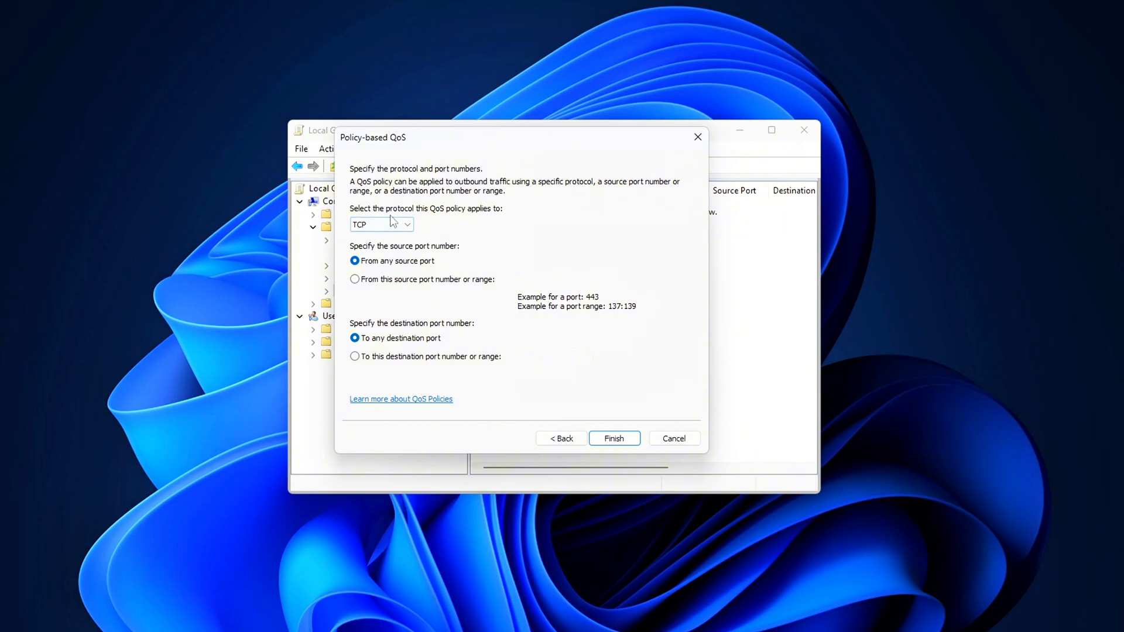
{"action": "left_click", "coordinate": [381, 223]}
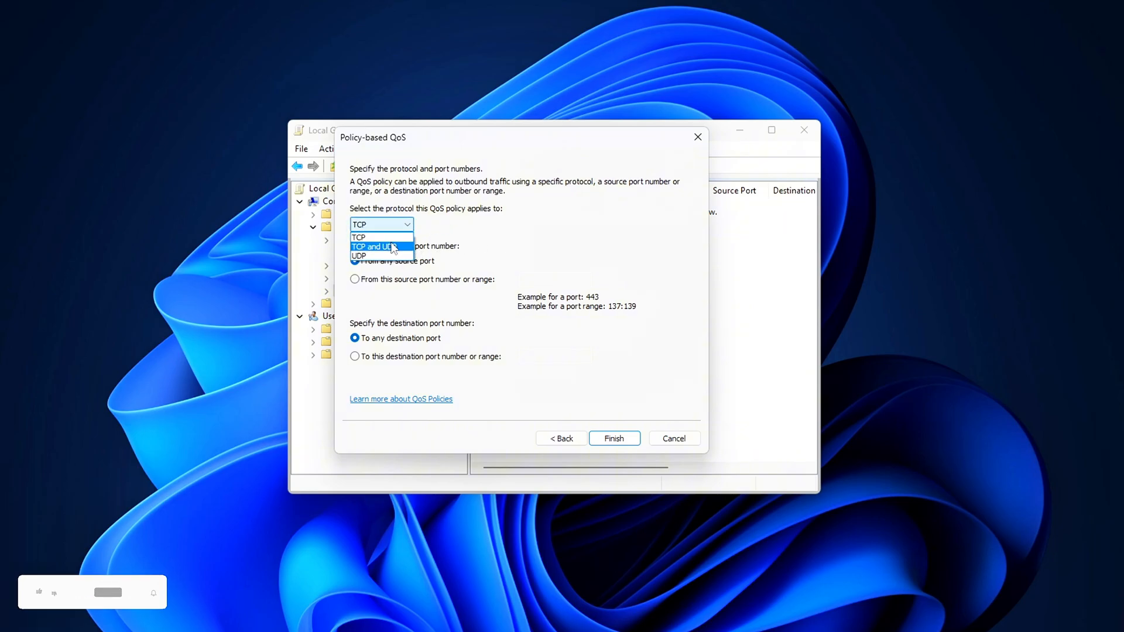
{"action": "left_click", "coordinate": [373, 246]}
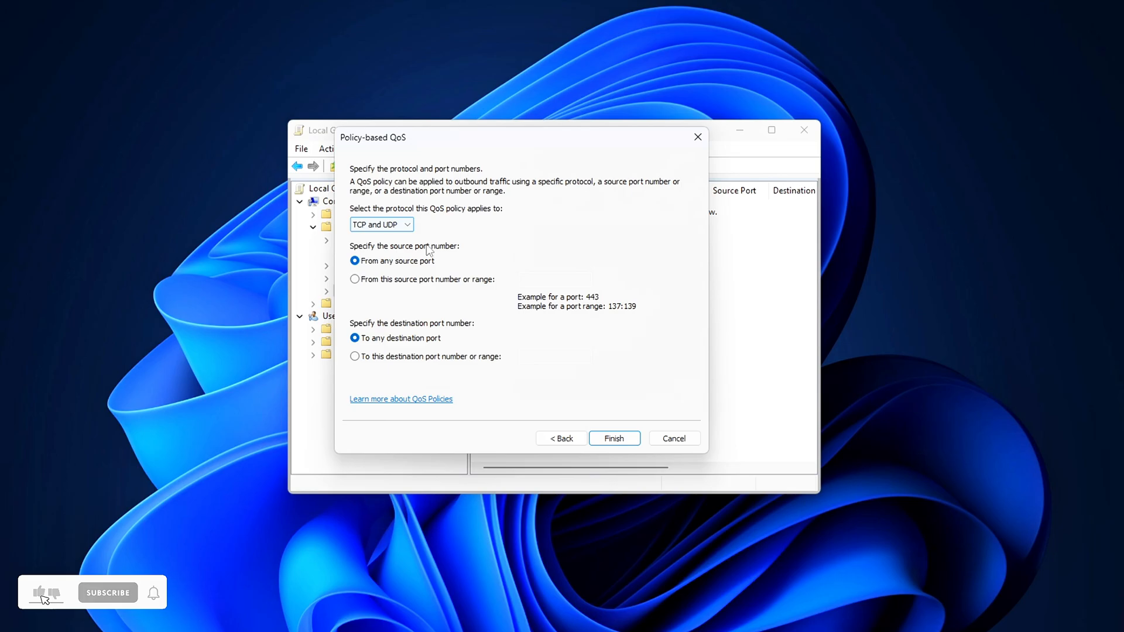
{"action": "left_click", "coordinate": [614, 438]}
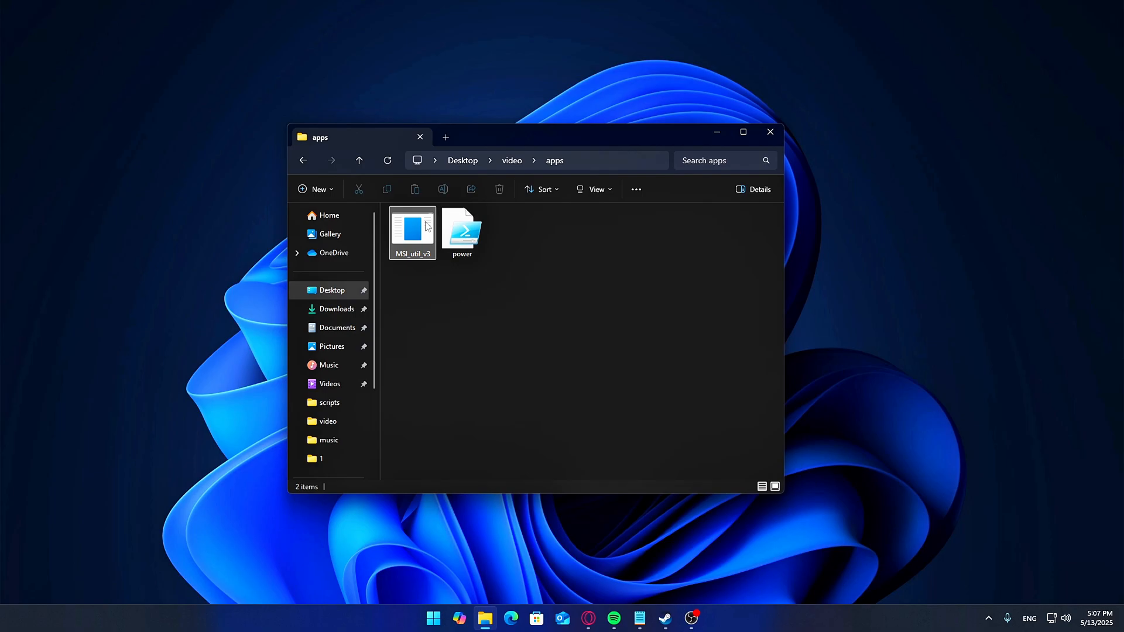
Step: Run MSI_util_v3 from the Desktop\video\apps folder
{"action": "double_click", "coordinate": [411, 229]}
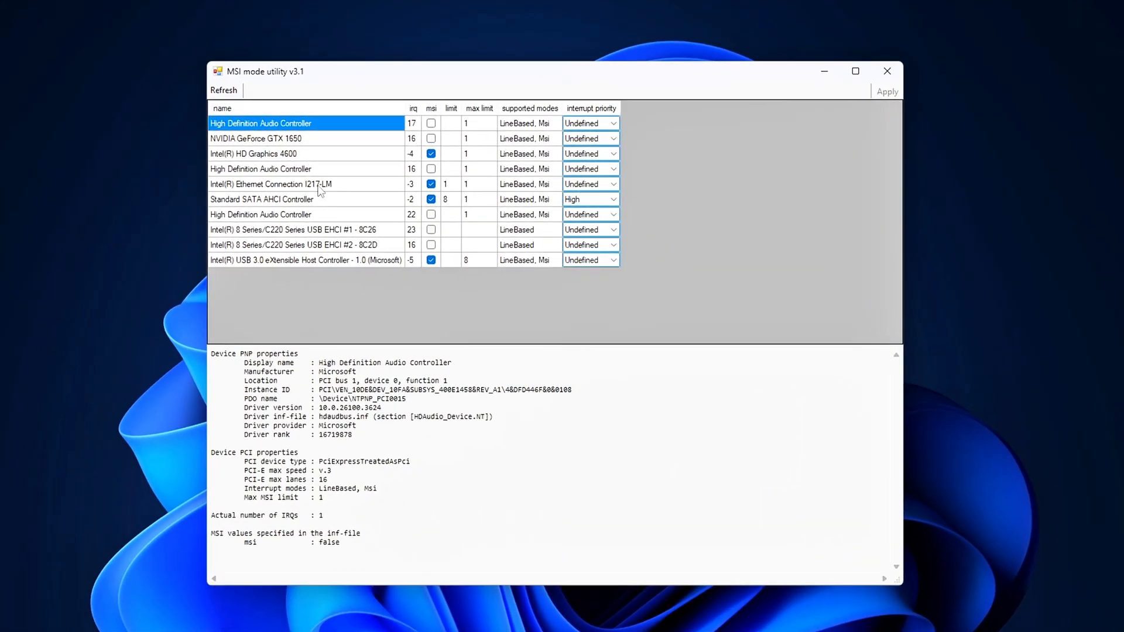
Step: Give Intel Ethernet Connection I217-LM MSI mode, limit 256 and Normal priority, then apply
{"action": "left_click", "coordinate": [287, 183]}
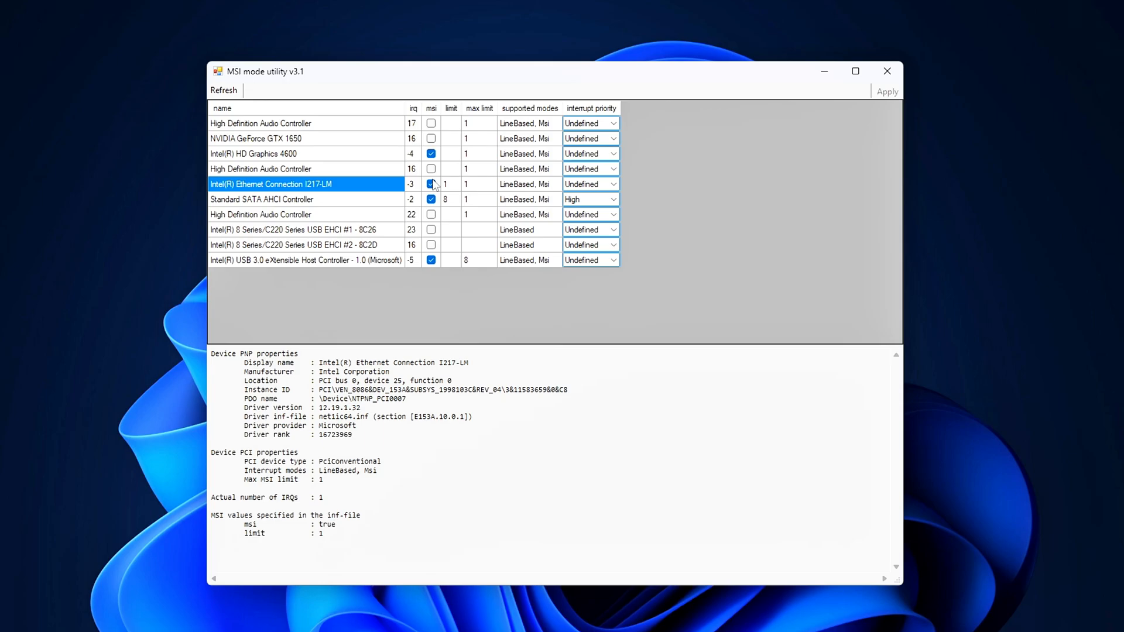
{"action": "left_click", "coordinate": [431, 183]}
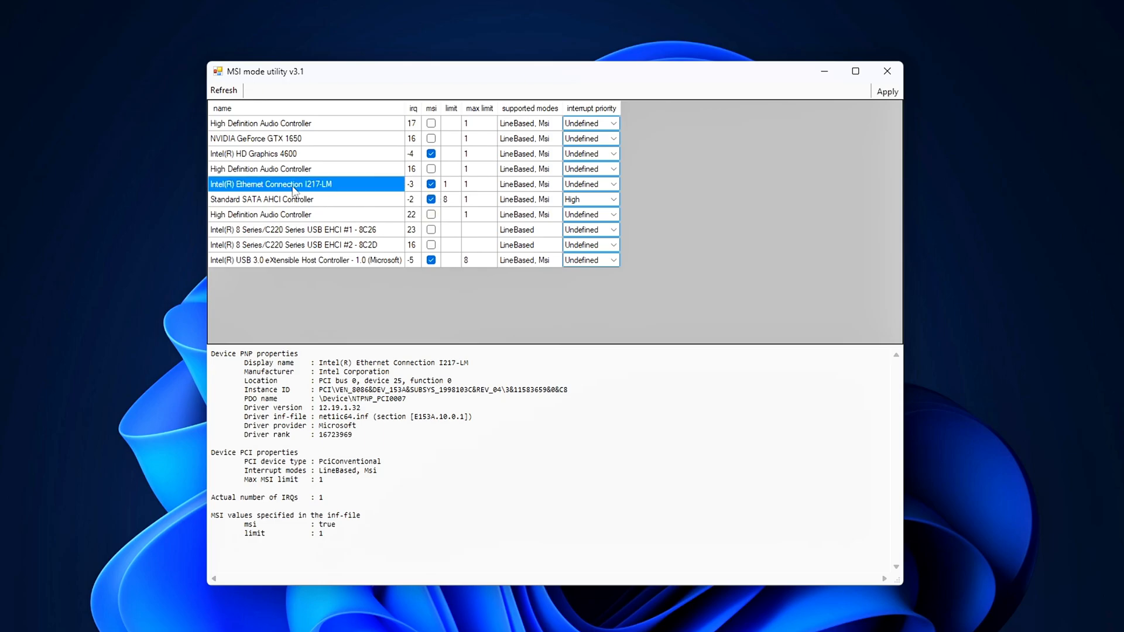
{"action": "left_click", "coordinate": [445, 183]}
{"action": "type", "text": "256"}
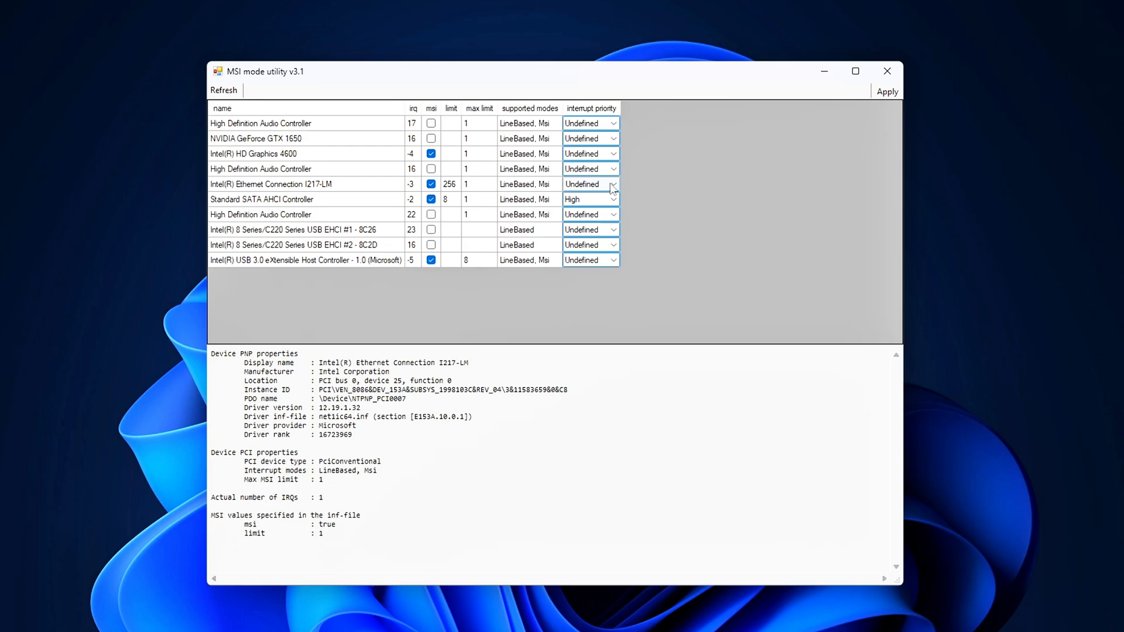
{"action": "left_click", "coordinate": [588, 183]}
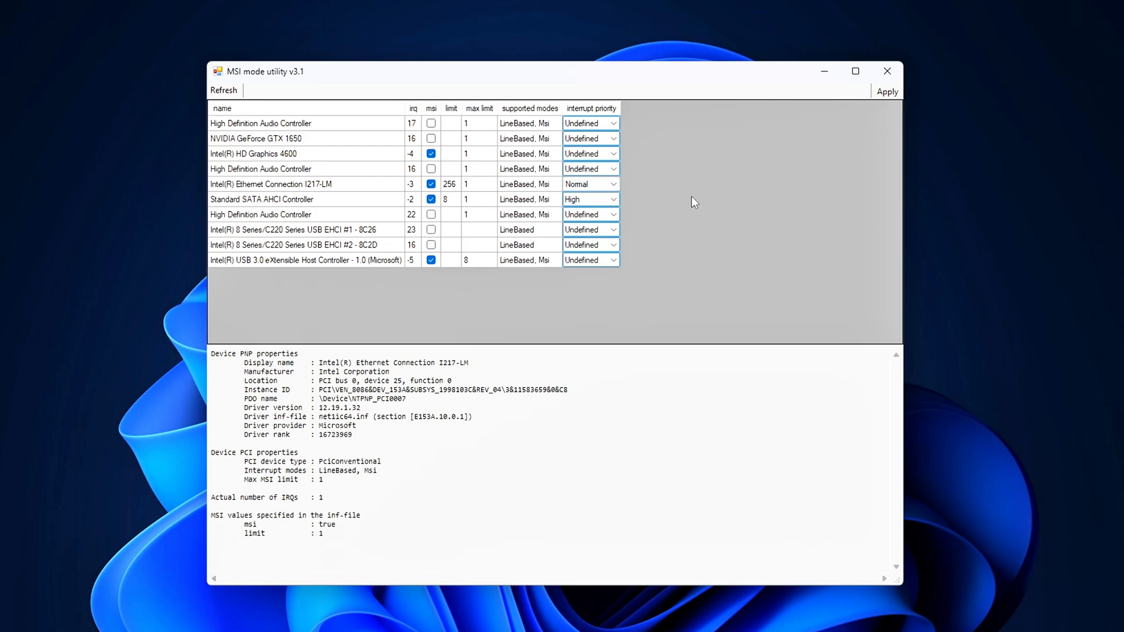
{"action": "left_click", "coordinate": [270, 183]}
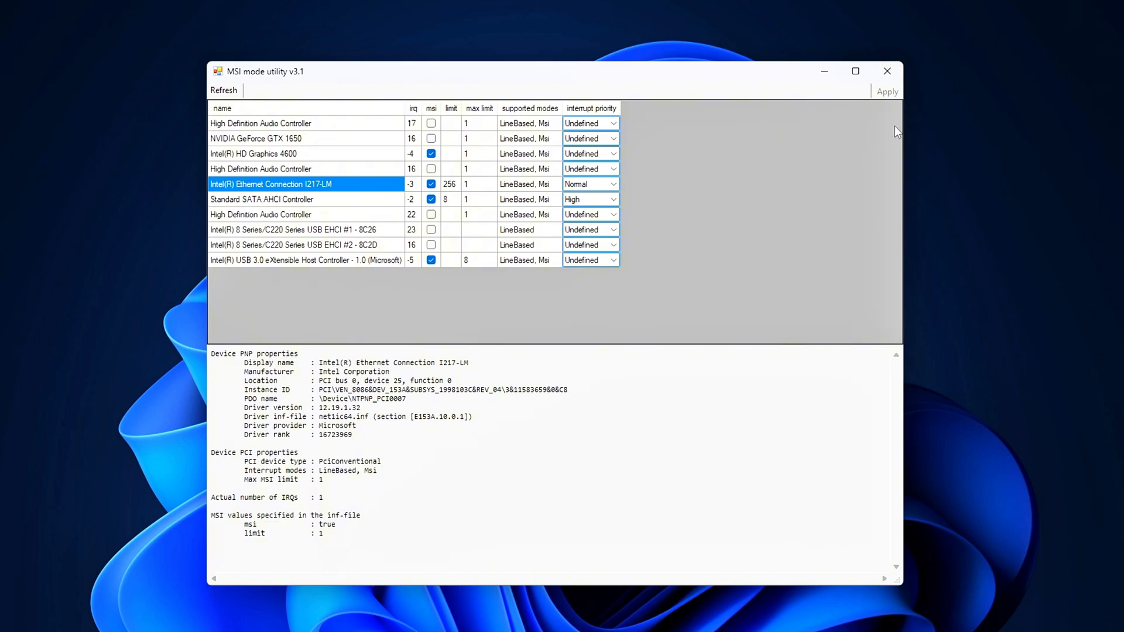
{"action": "left_click", "coordinate": [887, 70]}
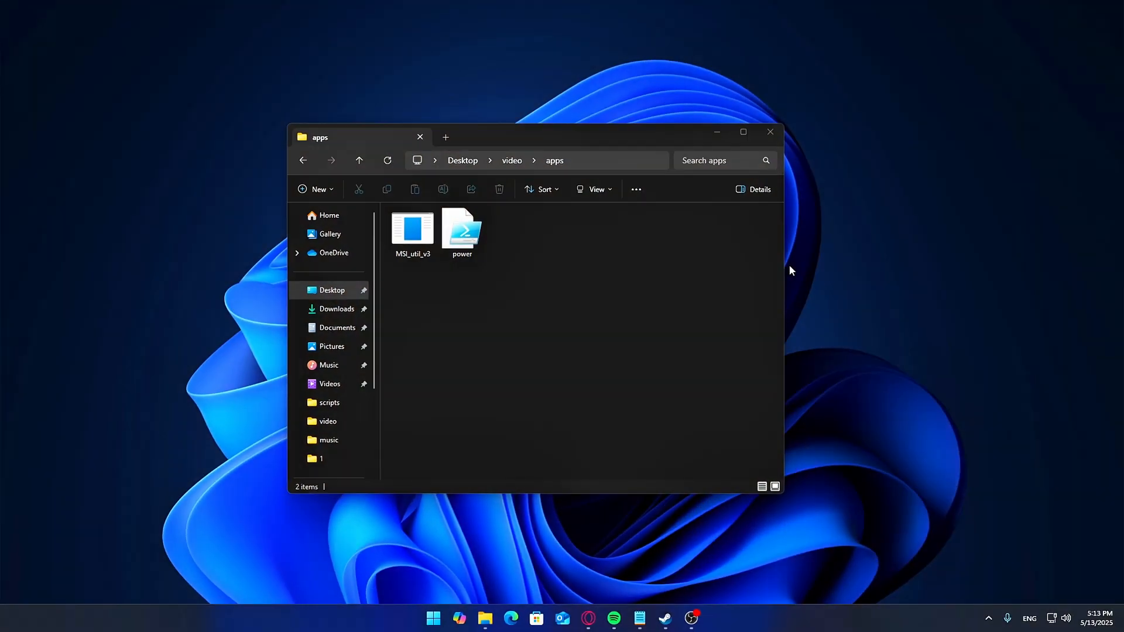
{"action": "mouse_move", "coordinate": [794, 230]}
{"action": "type", "text": "powe"}
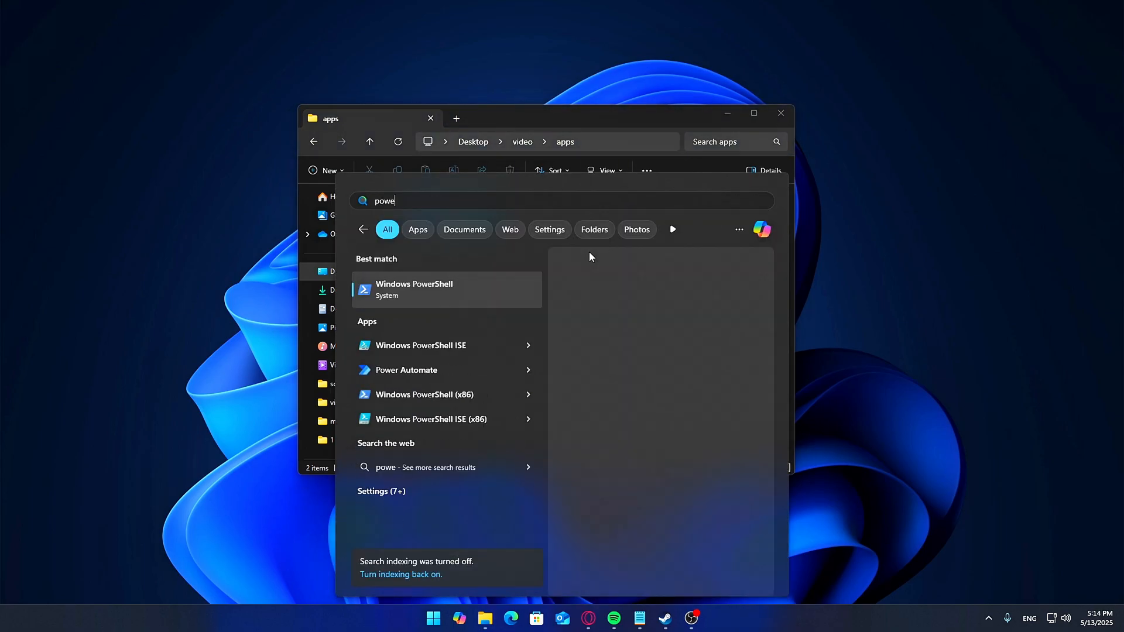
Step: Launch Windows PowerShell with Run as administrator from the Start search results
{"action": "left_click", "coordinate": [414, 288]}
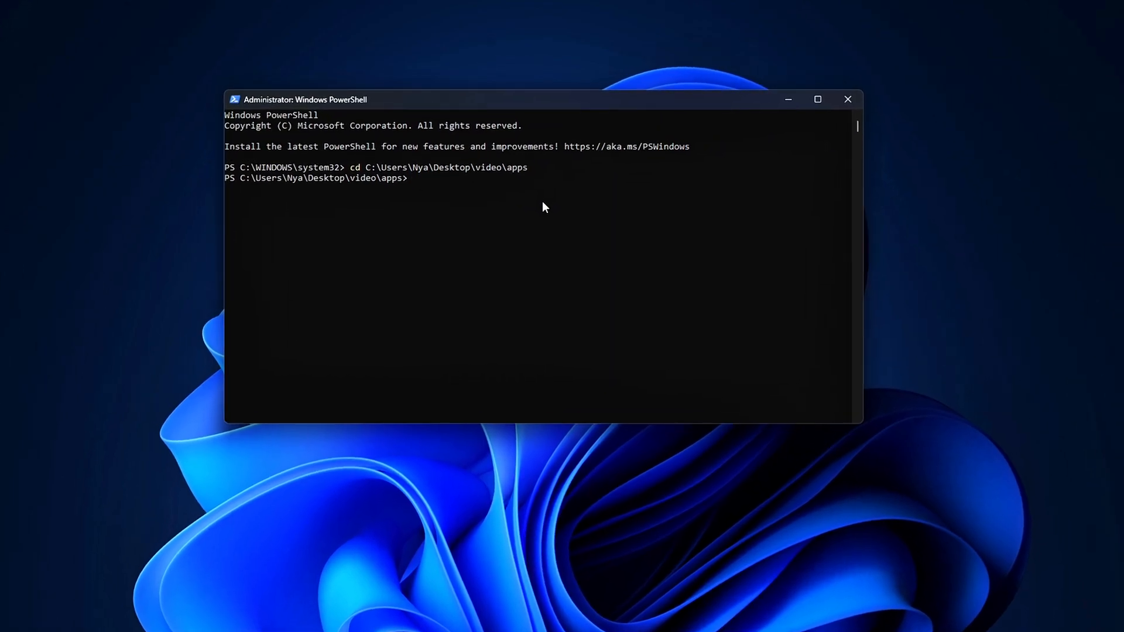
Step: Try .\power.ps1, then set the session execution policy to Bypass
{"action": "type", "text": ".\\power.ps1"}
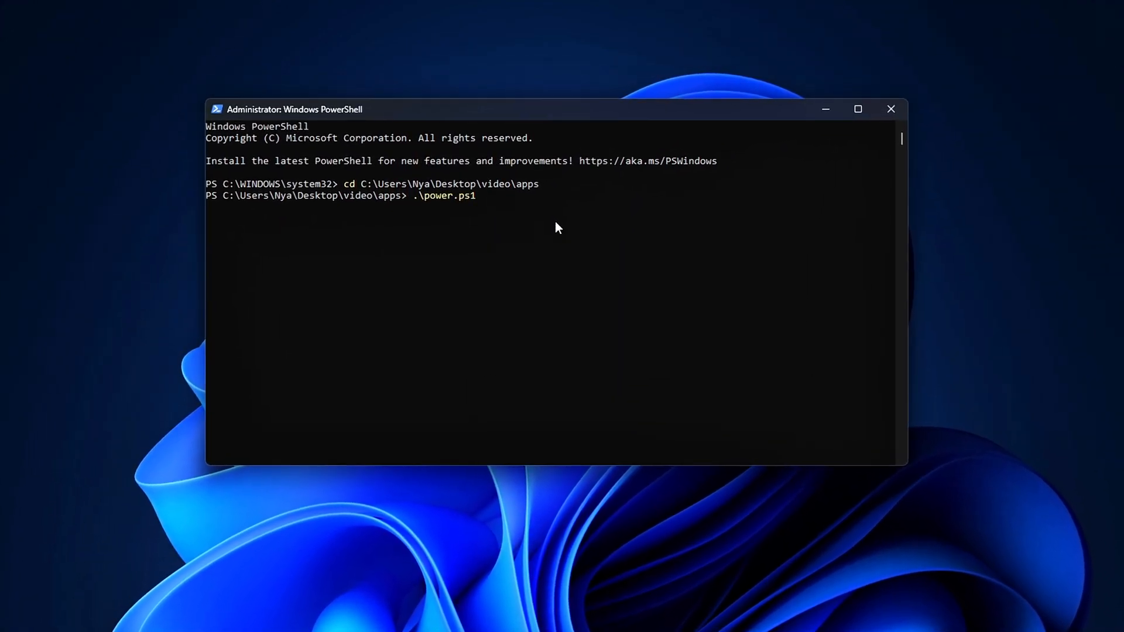
{"action": "key", "text": "Return"}
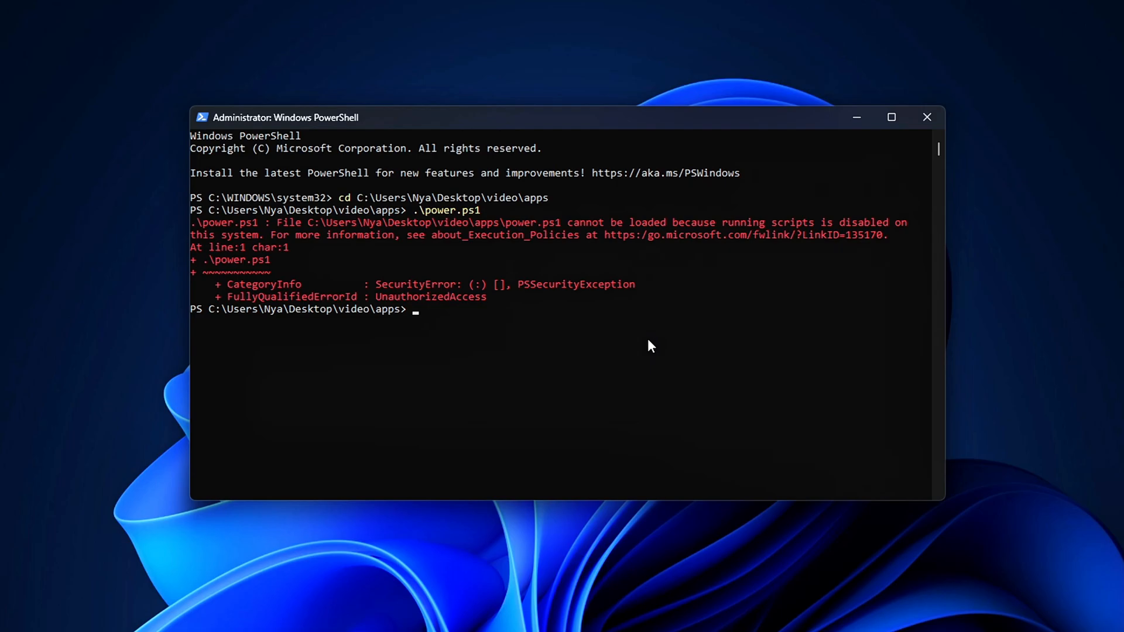
{"action": "type", "text": "Set-ExecutionPolicy -Scope Process -ExecutionPolicy Bypass"}
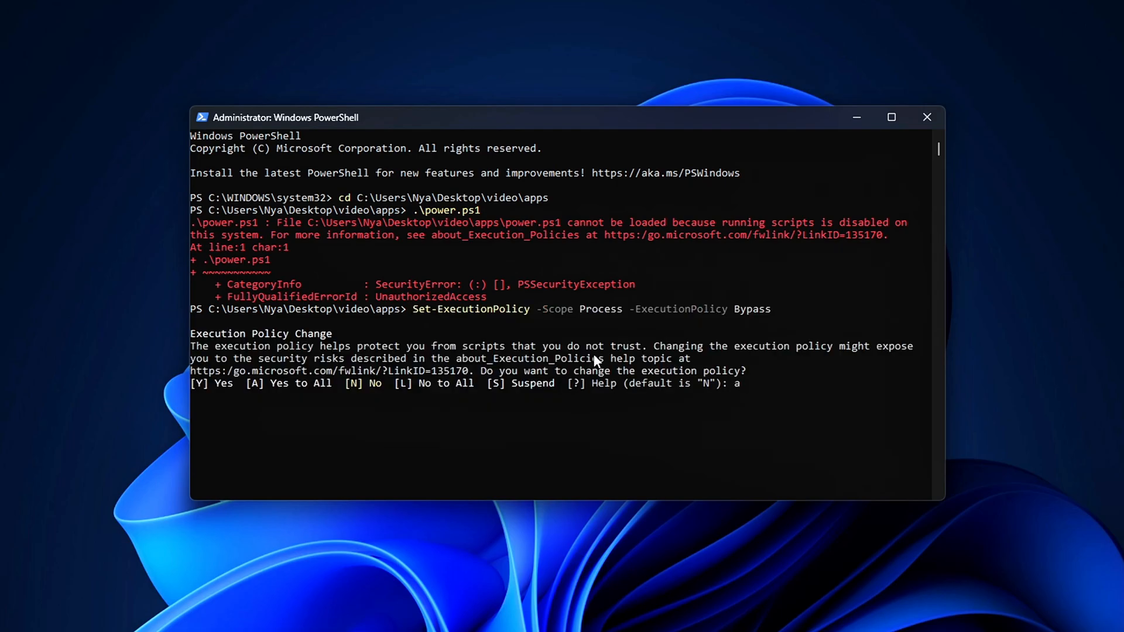
{"action": "key", "text": "Return"}
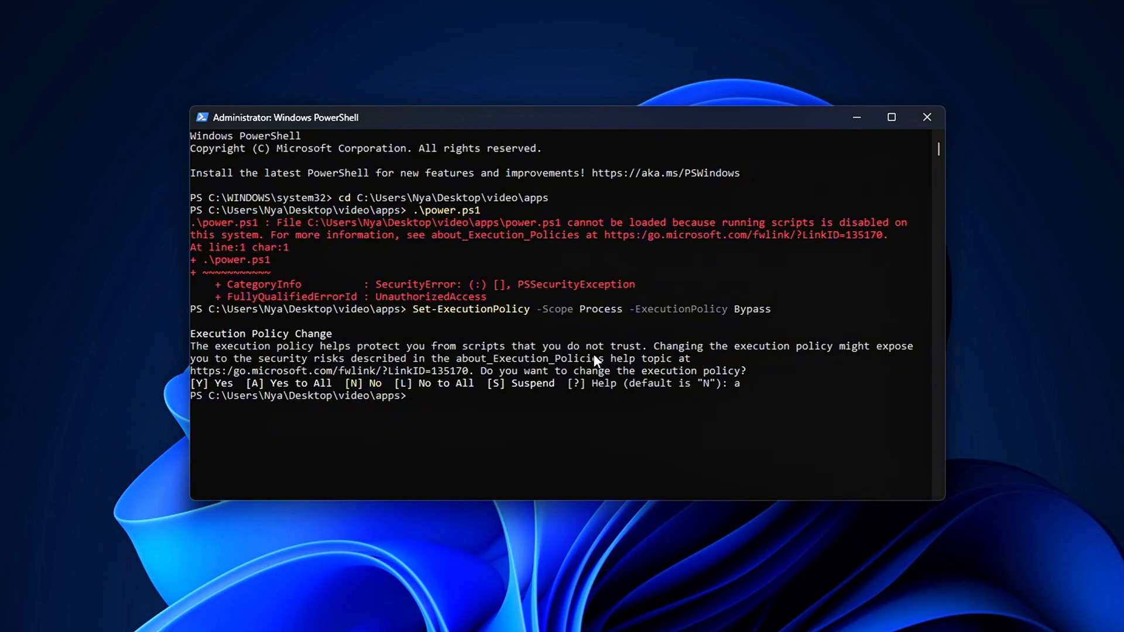
Step: Rerun .\power.ps1 and choose adapter 1 (Ethernet) to disable its power saving
{"action": "type", "text": ".\\power.ps1"}
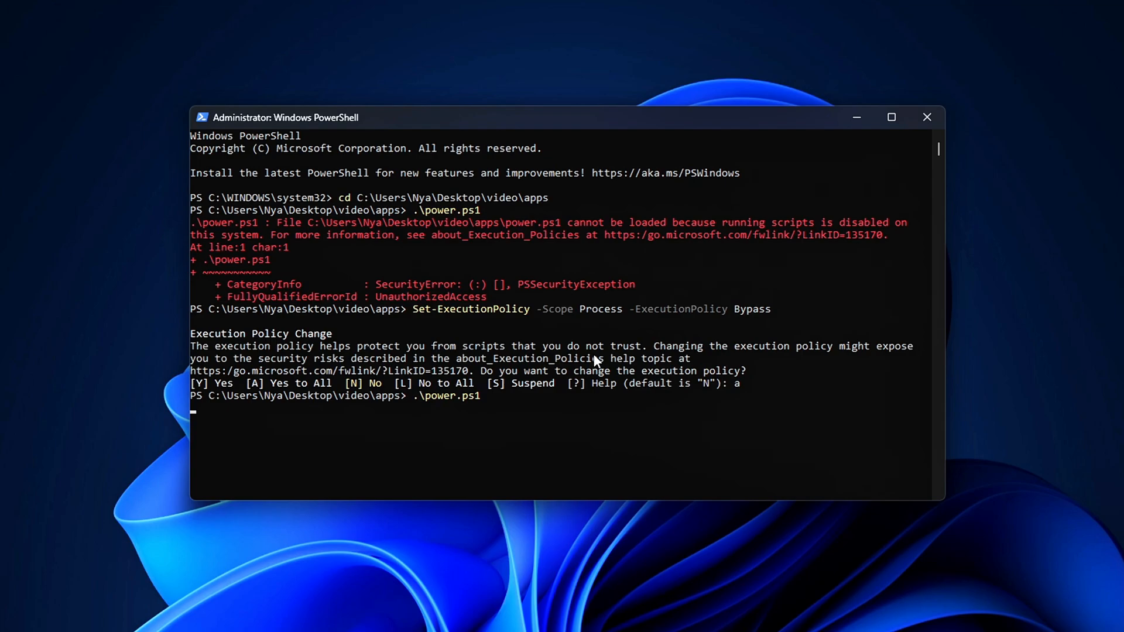
{"action": "key", "text": "Return"}
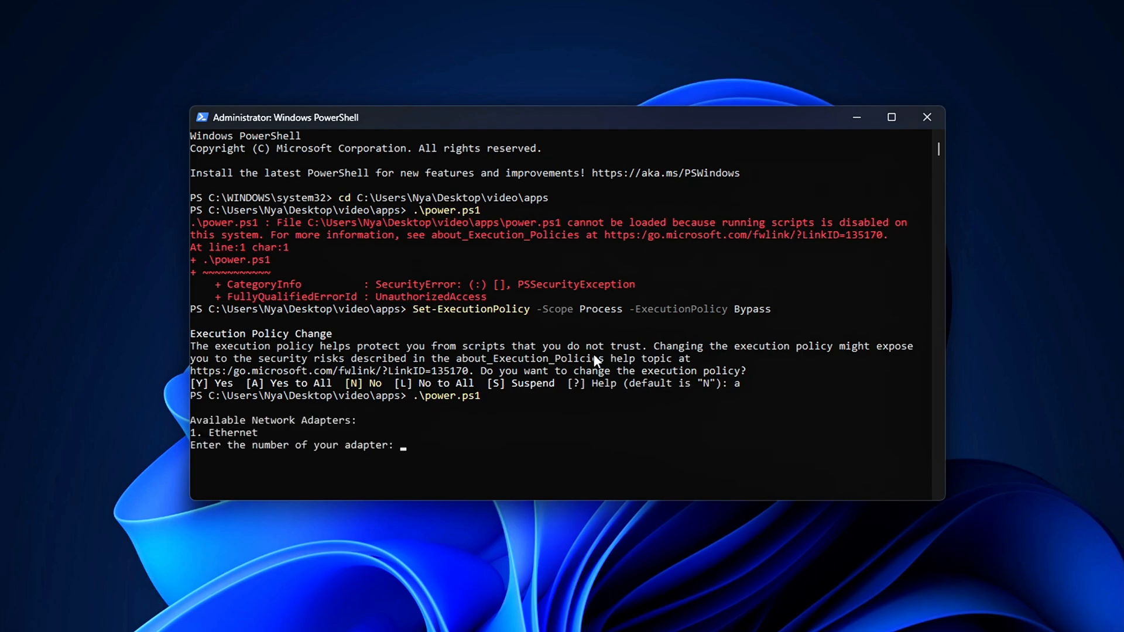
{"action": "left_click", "coordinate": [447, 484]}
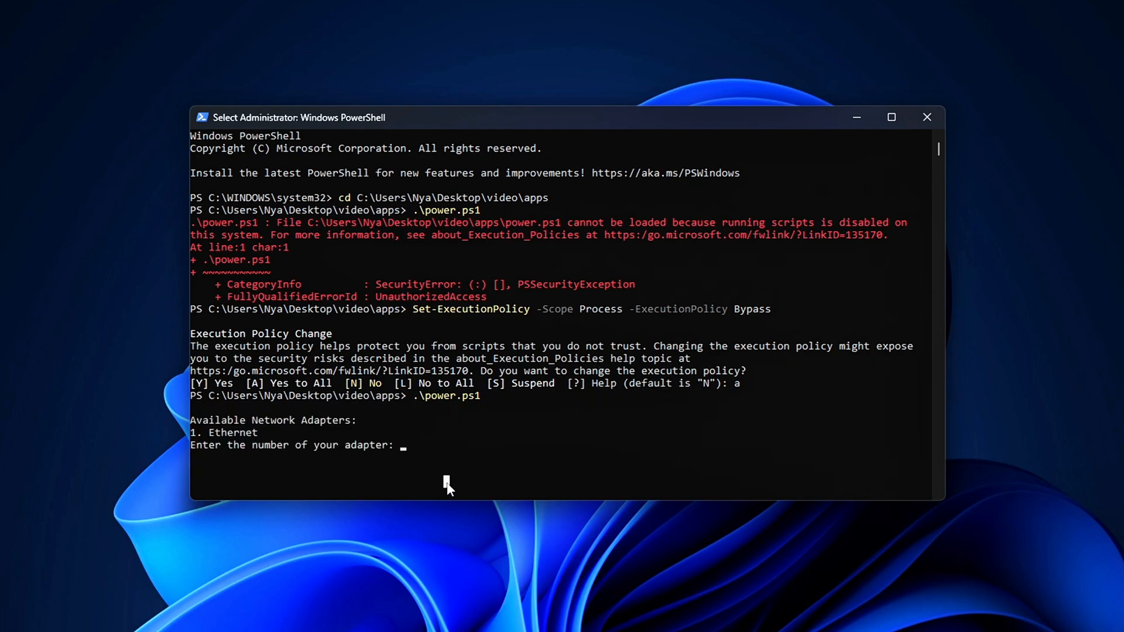
{"action": "type", "text": "1"}
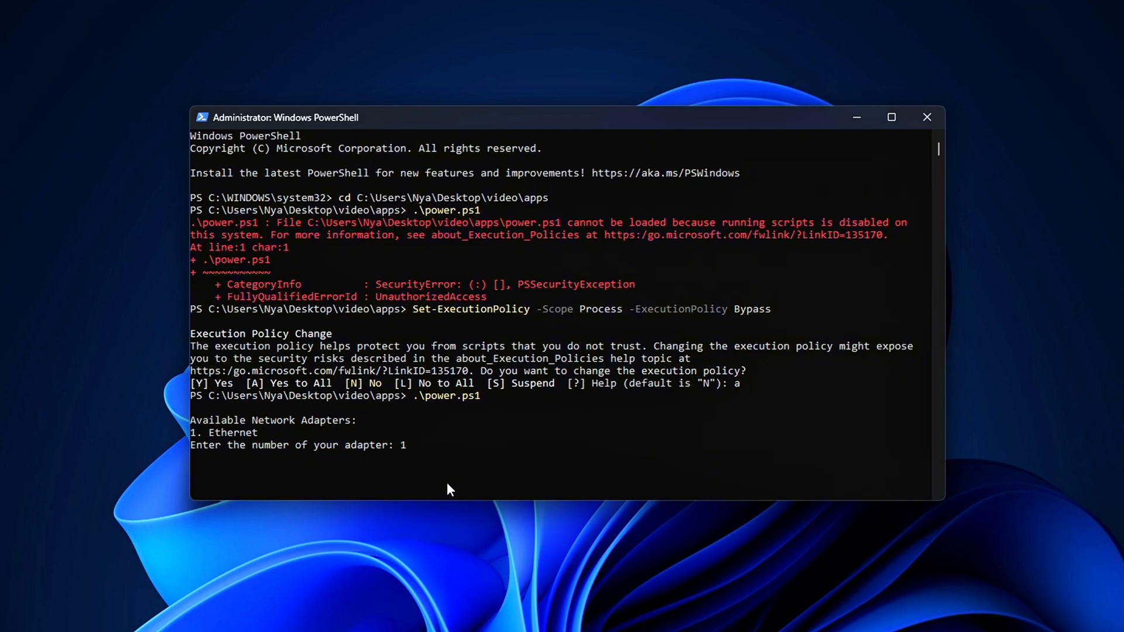
{"action": "key", "text": "Return"}
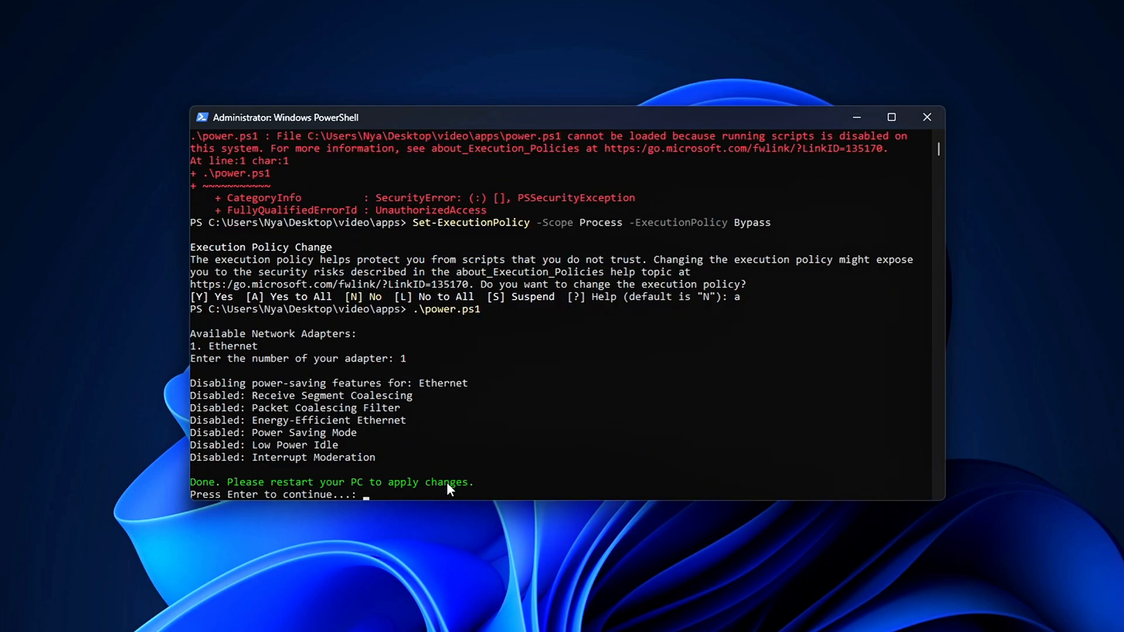
{"action": "mouse_move", "coordinate": [492, 492]}
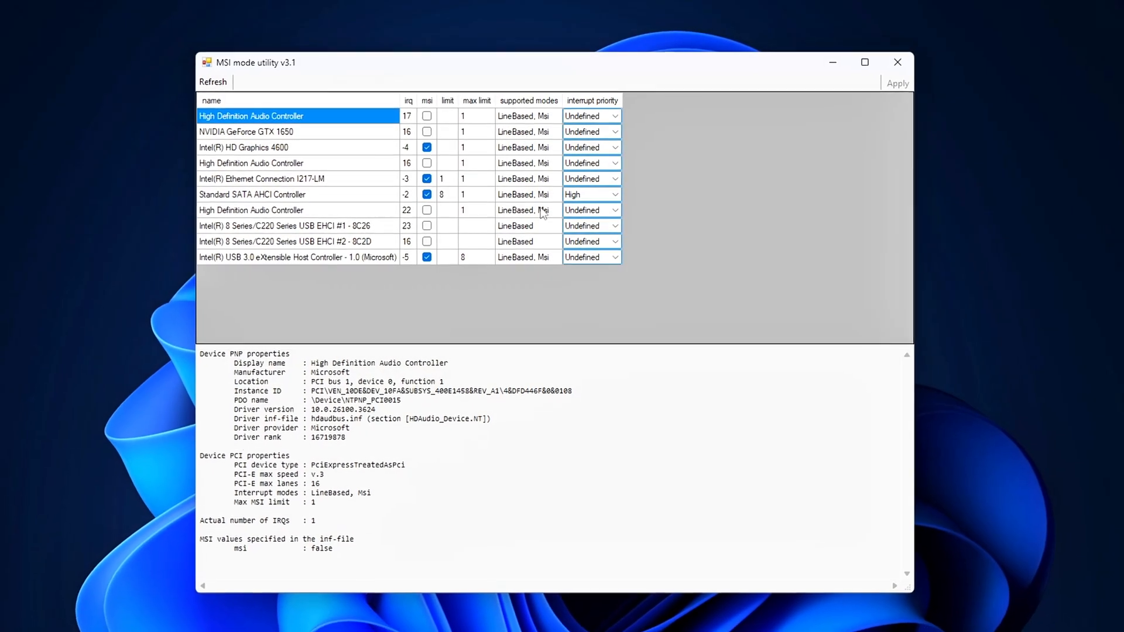
{"action": "left_click", "coordinate": [297, 179]}
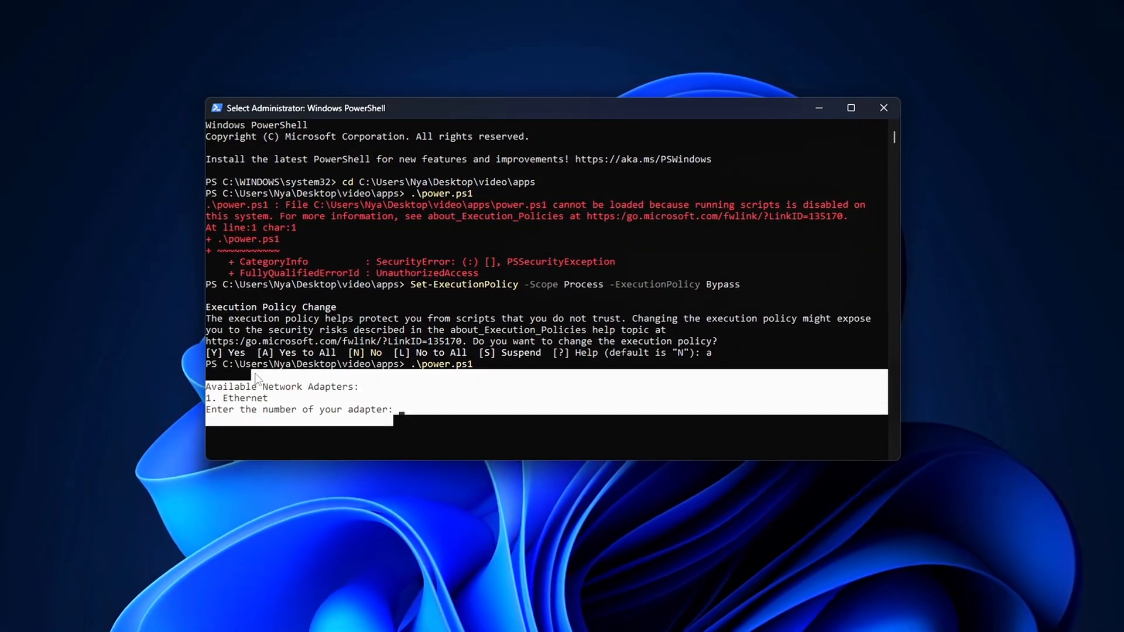
Step: Enter 1 at the script's adapter prompt to select Ethernet
{"action": "type", "text": "1"}
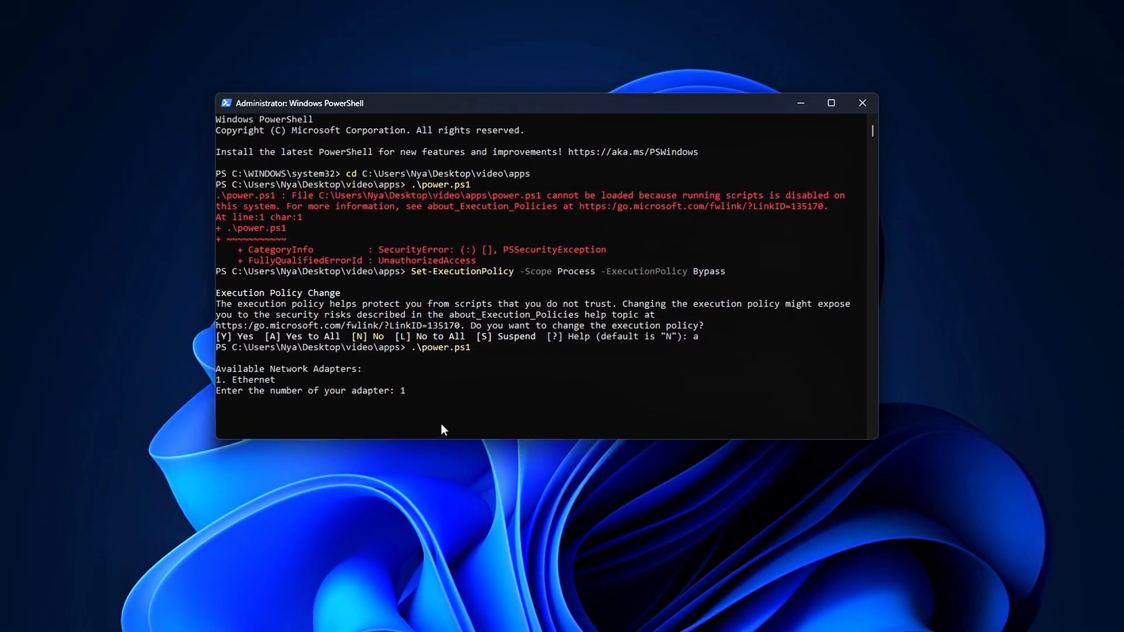